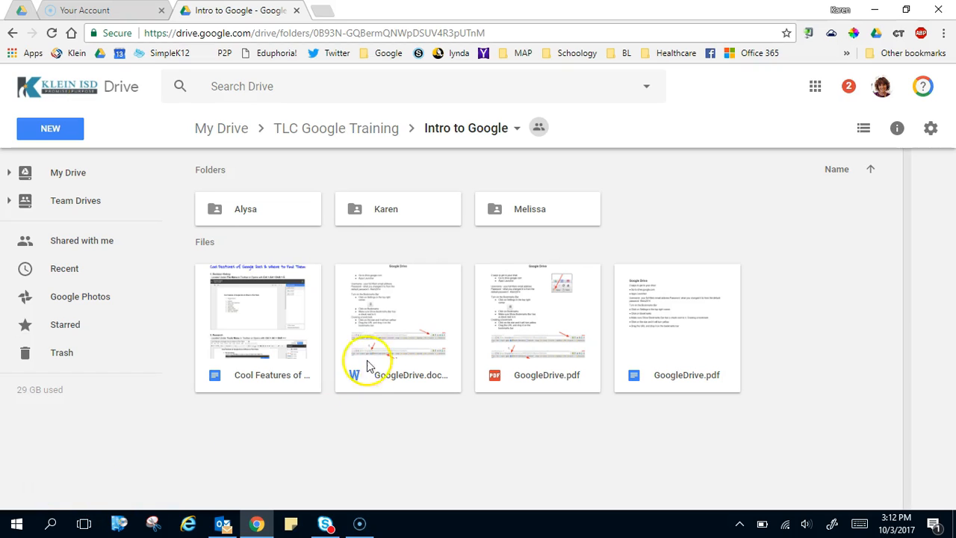
{"action": "mouse_move", "coordinate": [270, 396]}
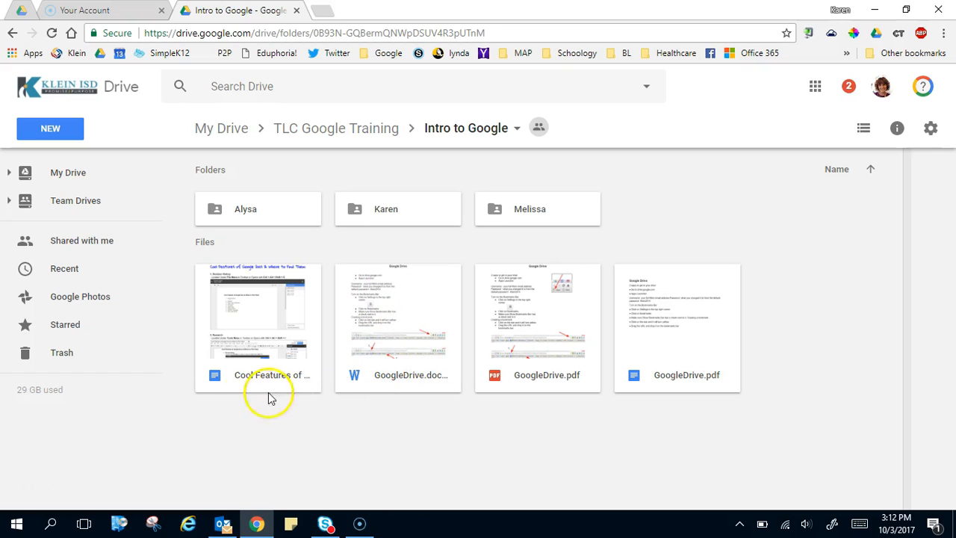
{"action": "mouse_move", "coordinate": [216, 387]}
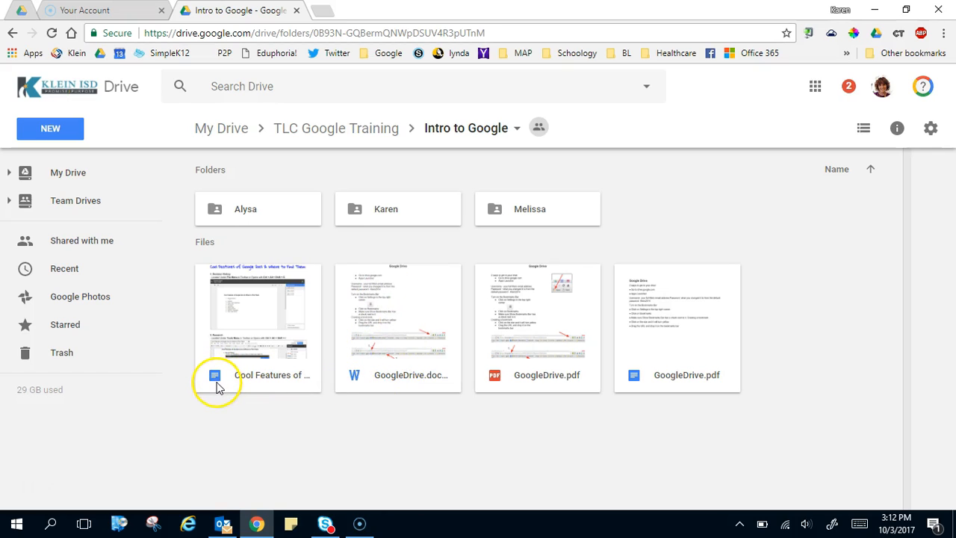
{"action": "mouse_move", "coordinate": [212, 381]}
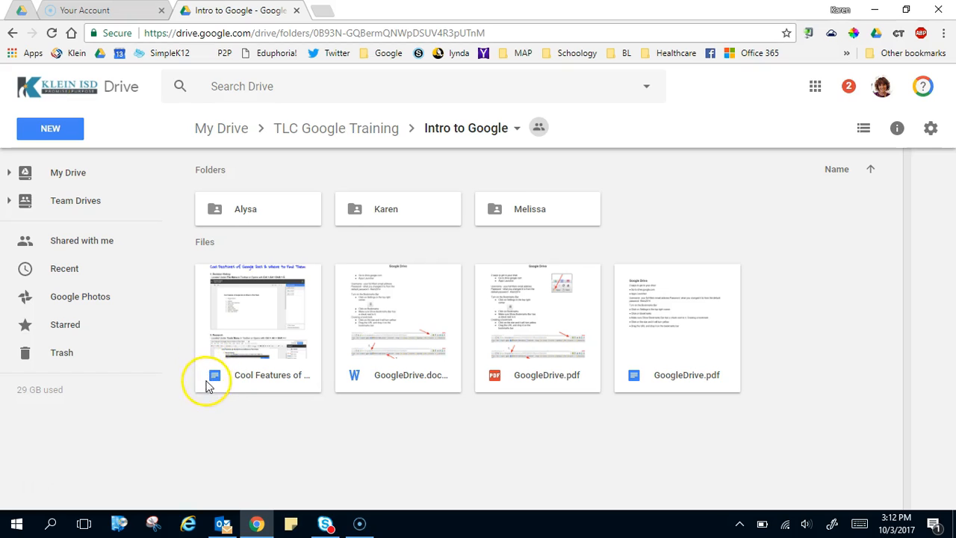
{"action": "mouse_move", "coordinate": [334, 389]}
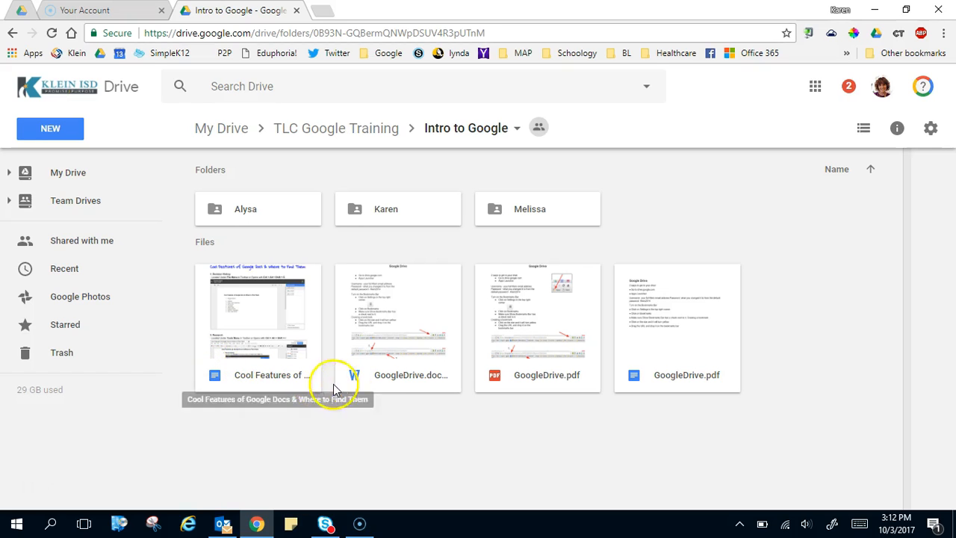
{"action": "mouse_move", "coordinate": [362, 386]}
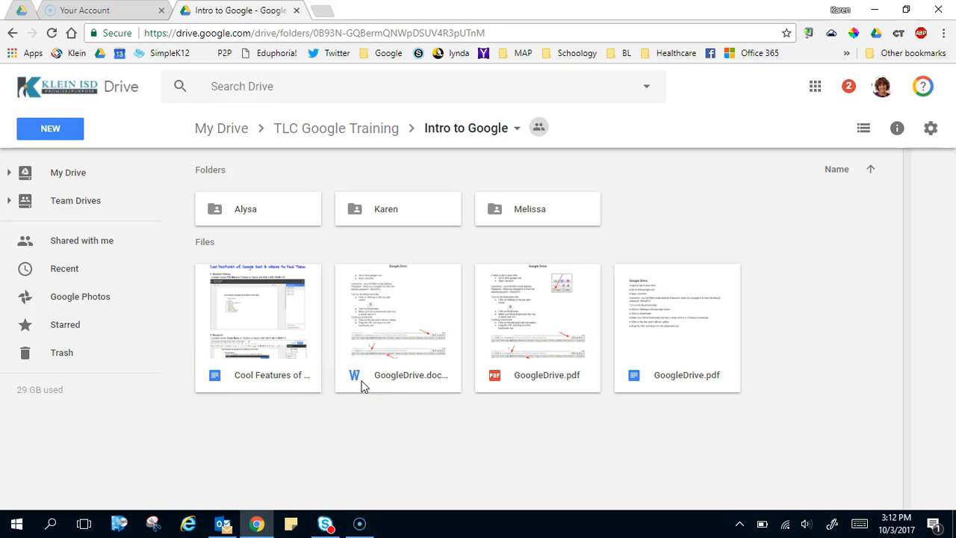
{"action": "mouse_move", "coordinate": [507, 388]}
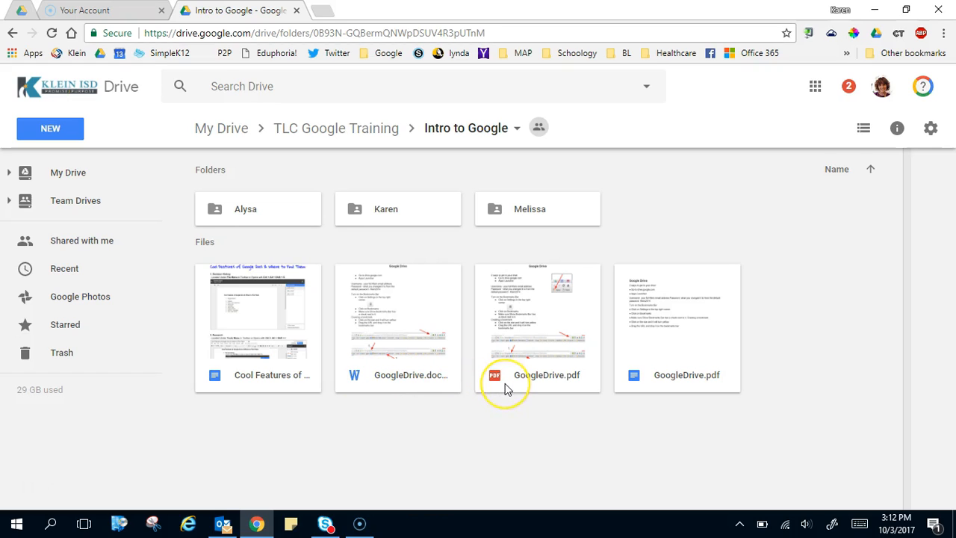
{"action": "mouse_move", "coordinate": [508, 389]}
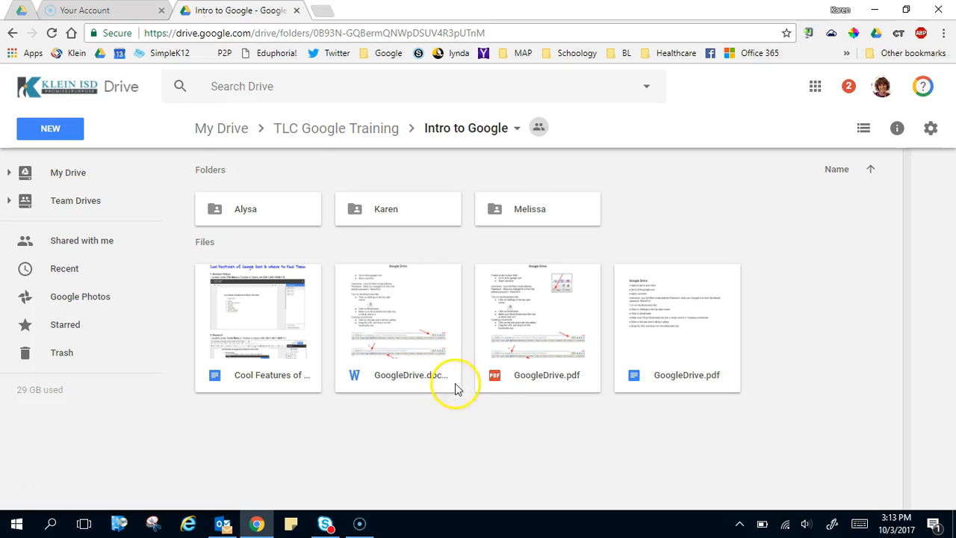
{"action": "mouse_move", "coordinate": [379, 385]}
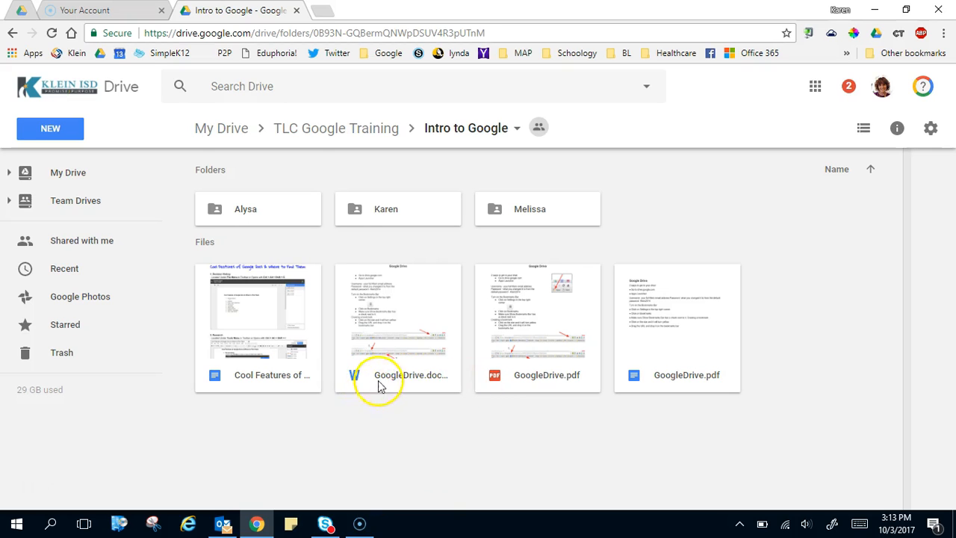
{"action": "mouse_move", "coordinate": [362, 388]}
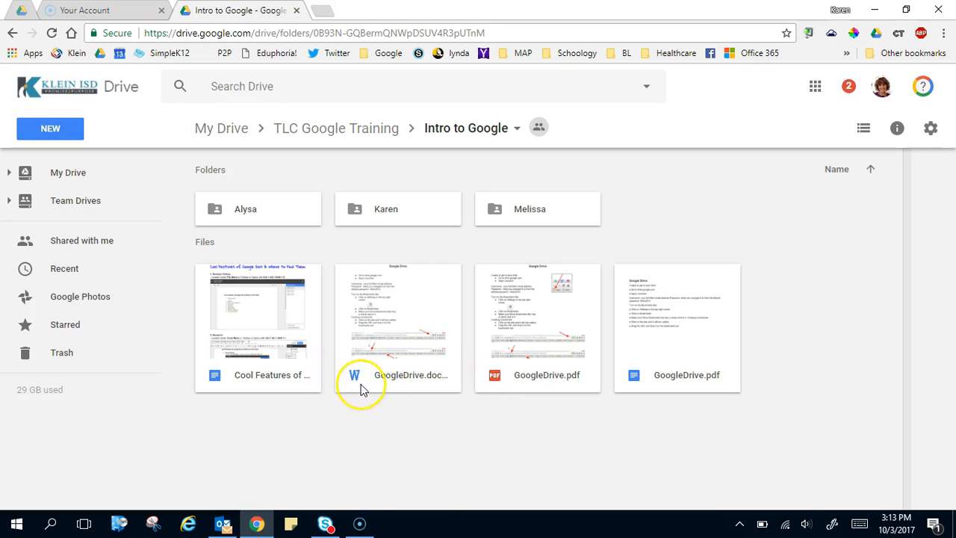
{"action": "mouse_move", "coordinate": [74, 197]}
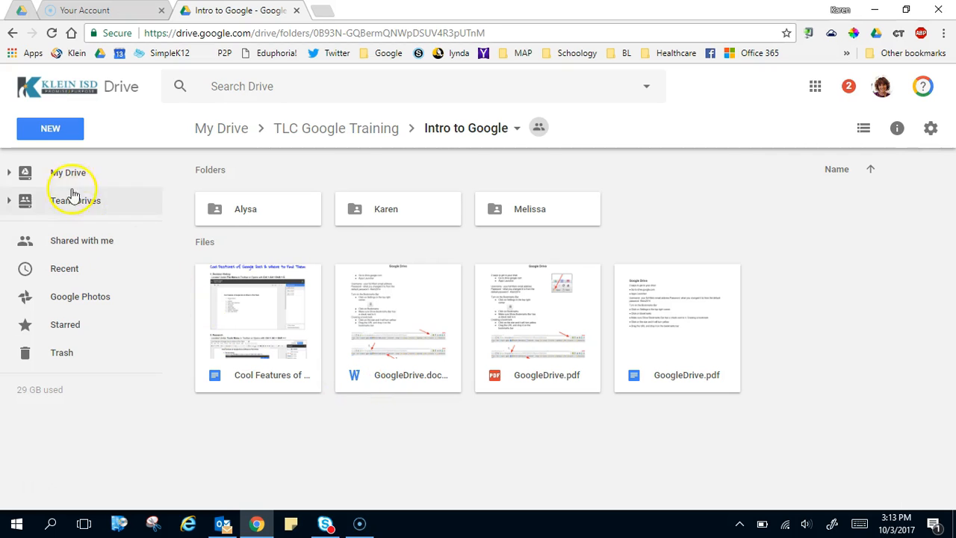
Dismiss the New menu and preview GoogleDrive.docx from the Intro to Google folder
{"action": "left_click", "coordinate": [50, 128]}
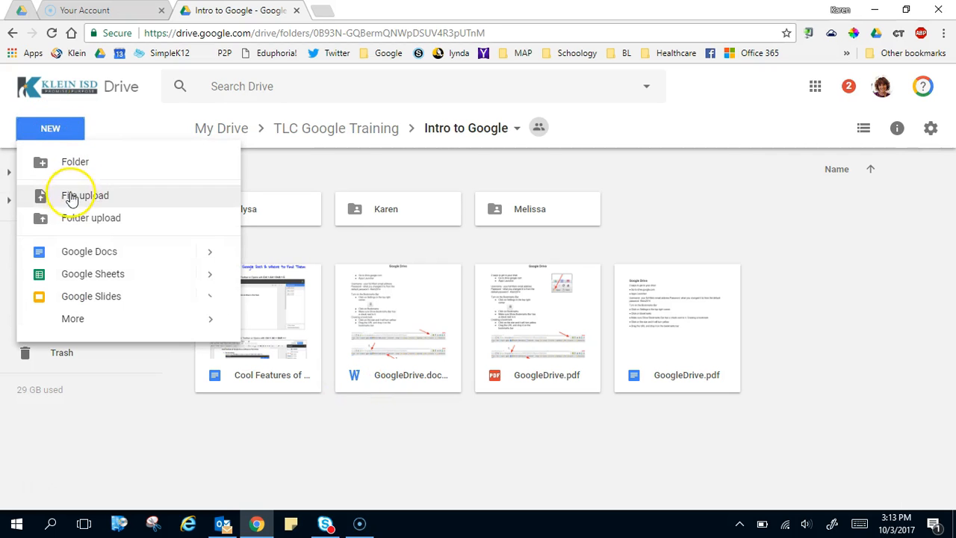
{"action": "left_click", "coordinate": [478, 245]}
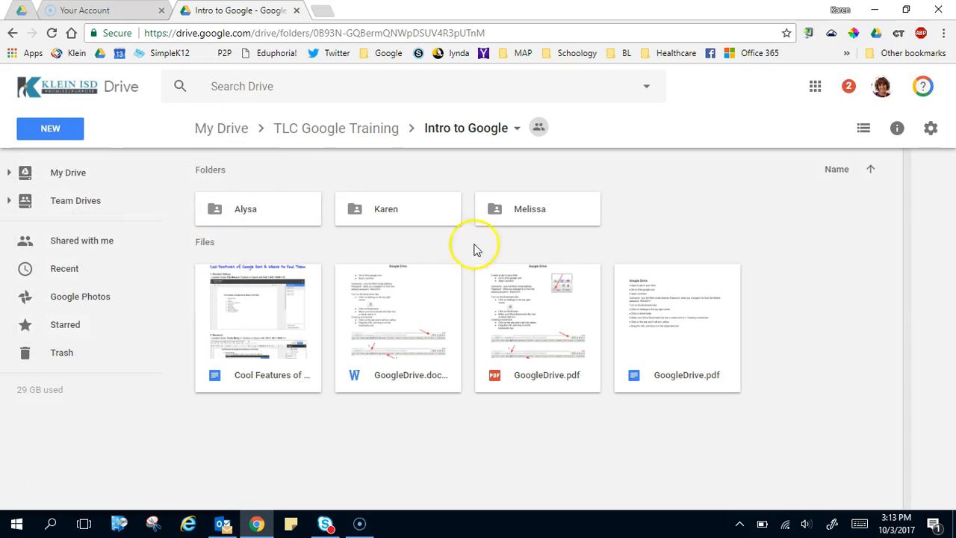
{"action": "mouse_move", "coordinate": [386, 385]}
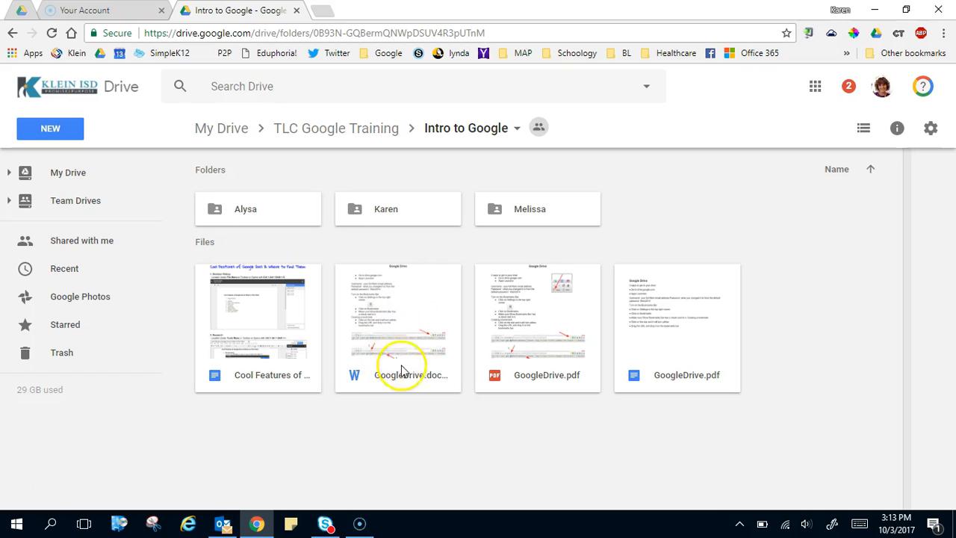
{"action": "mouse_move", "coordinate": [395, 375]}
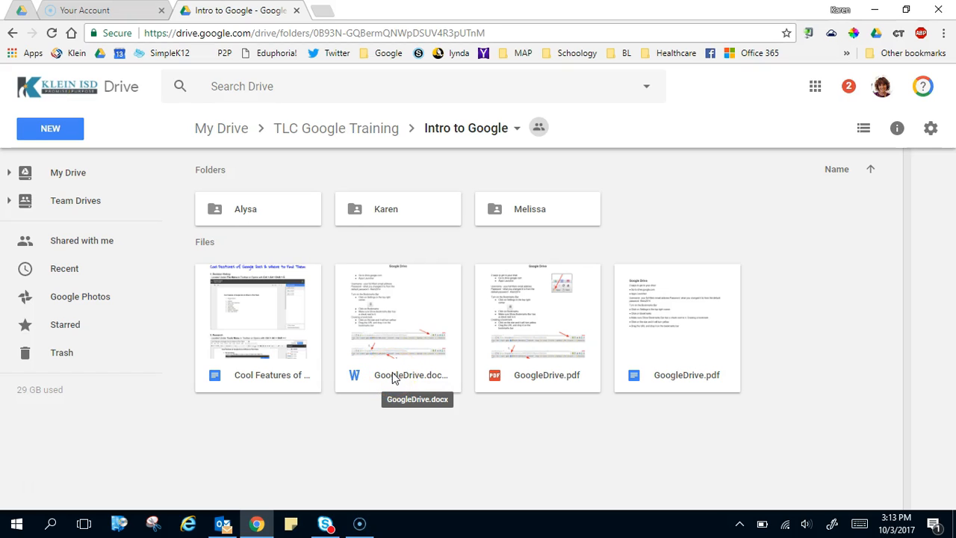
{"action": "double_click", "coordinate": [397, 312]}
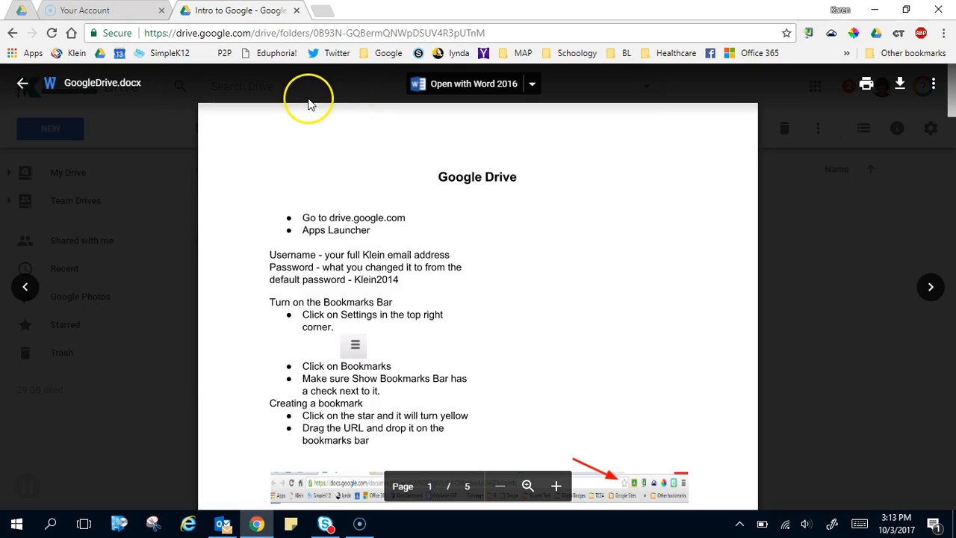
{"action": "mouse_move", "coordinate": [311, 105]}
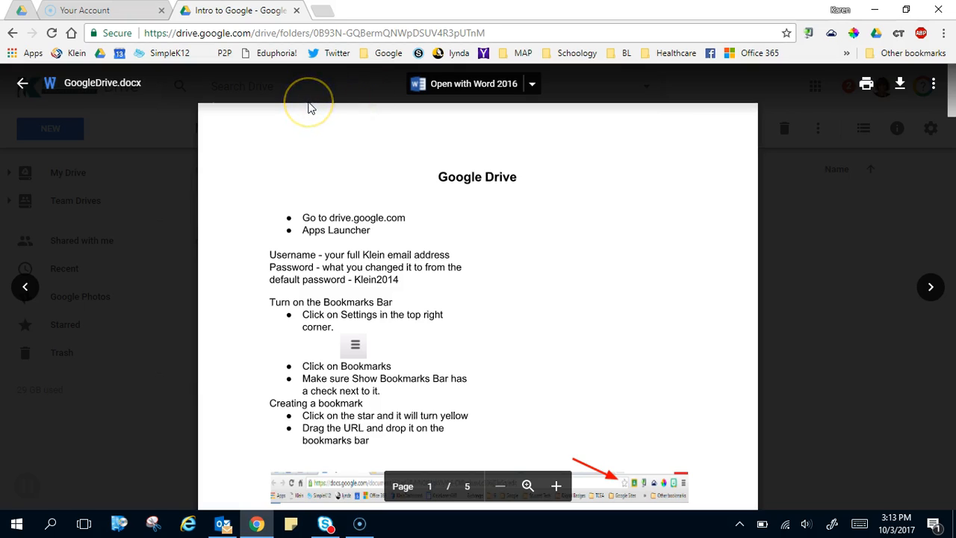
{"action": "mouse_move", "coordinate": [597, 442]}
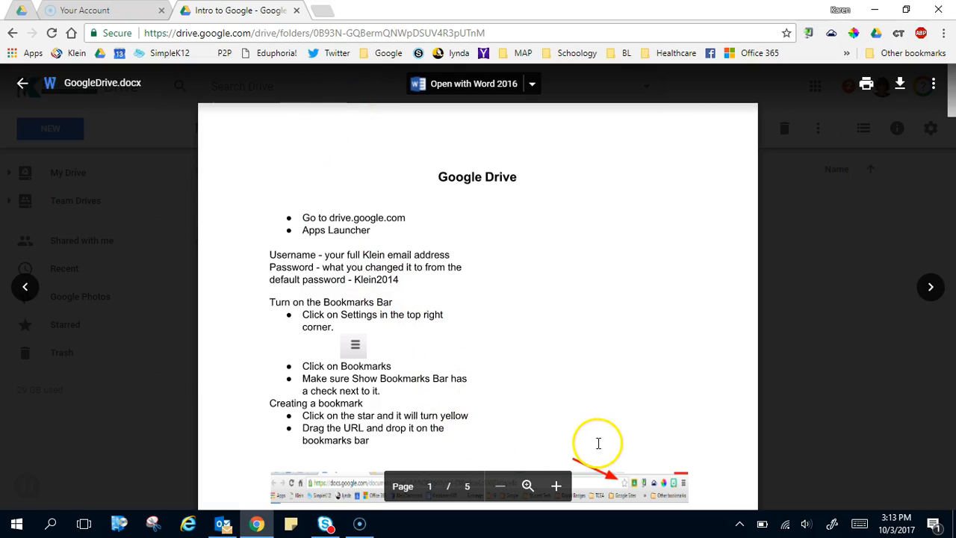
{"action": "mouse_move", "coordinate": [460, 125]}
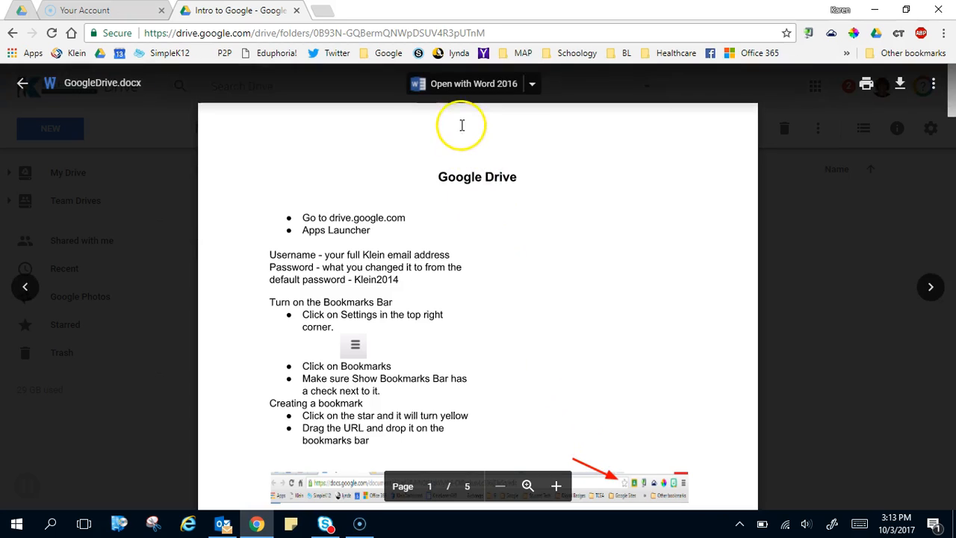
{"action": "mouse_move", "coordinate": [462, 83]}
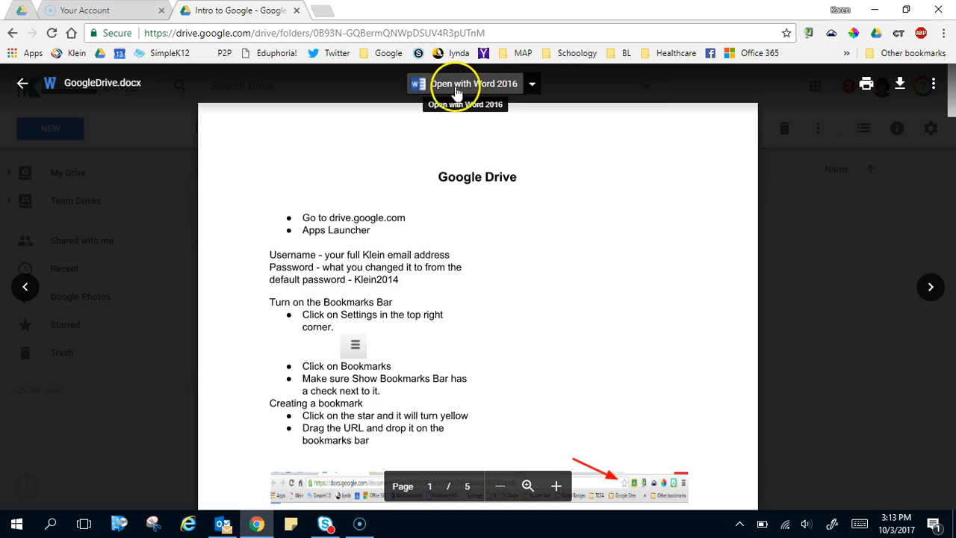
{"action": "mouse_move", "coordinate": [492, 93]}
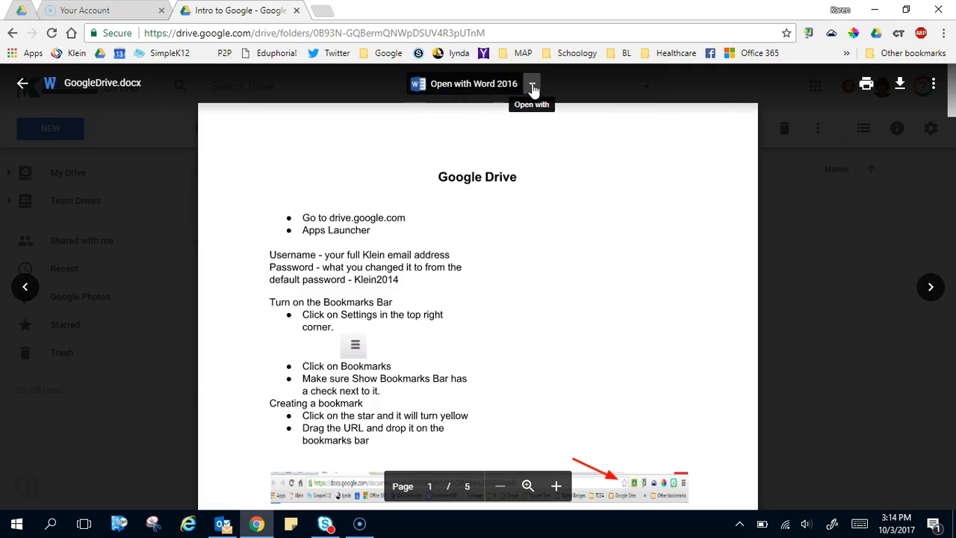
Show the Open with list for GoogleDrive.docx offering Word, WordPad and Google Docs
{"action": "left_click", "coordinate": [532, 84]}
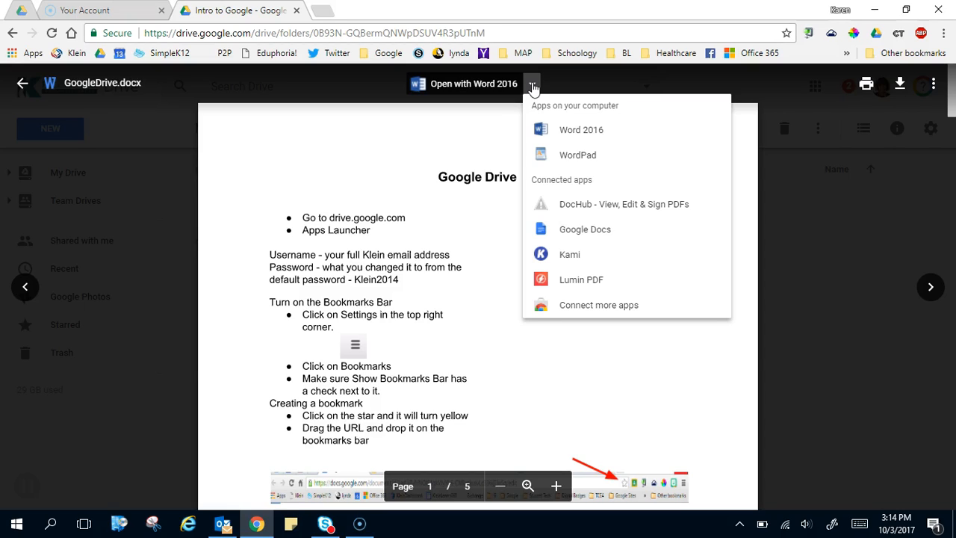
{"action": "mouse_move", "coordinate": [594, 224]}
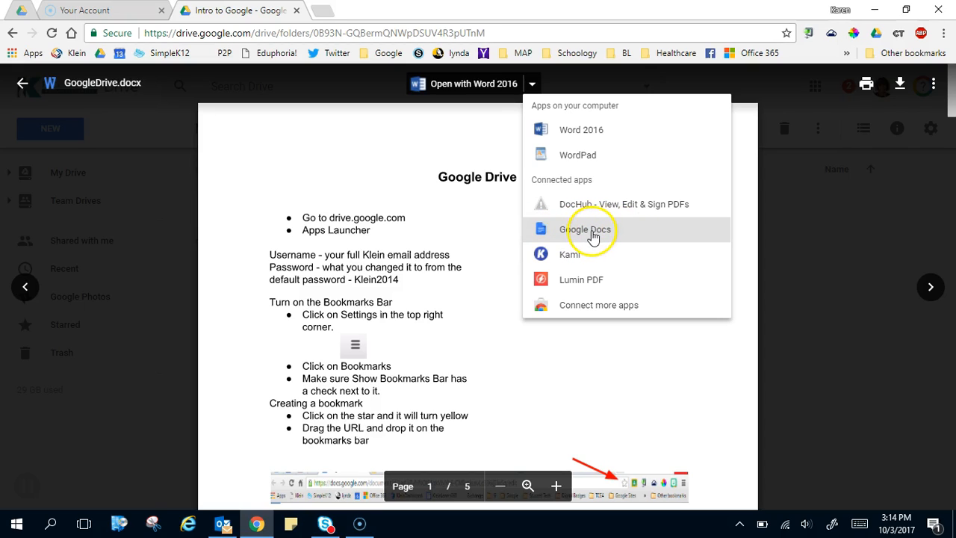
{"action": "mouse_move", "coordinate": [591, 230]}
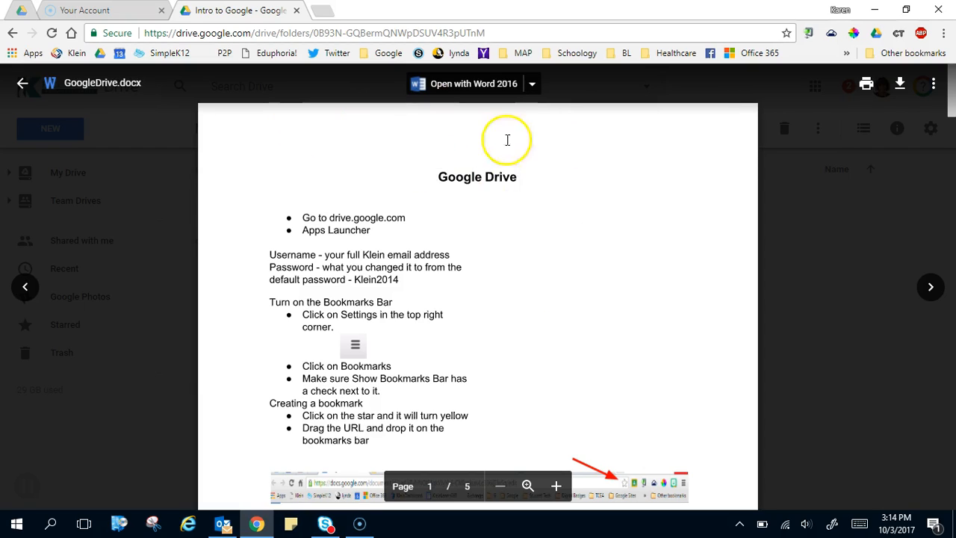
{"action": "mouse_move", "coordinate": [550, 209]}
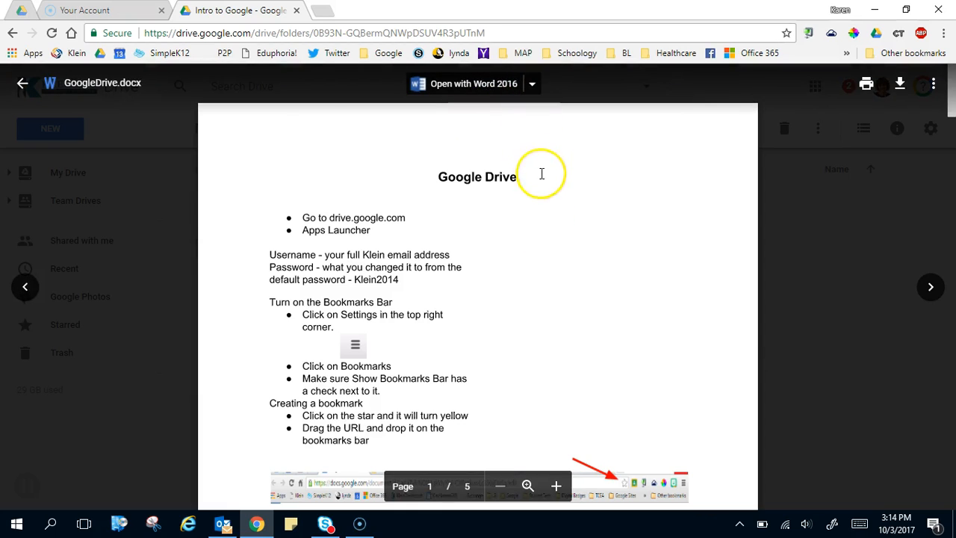
{"action": "mouse_move", "coordinate": [540, 176]}
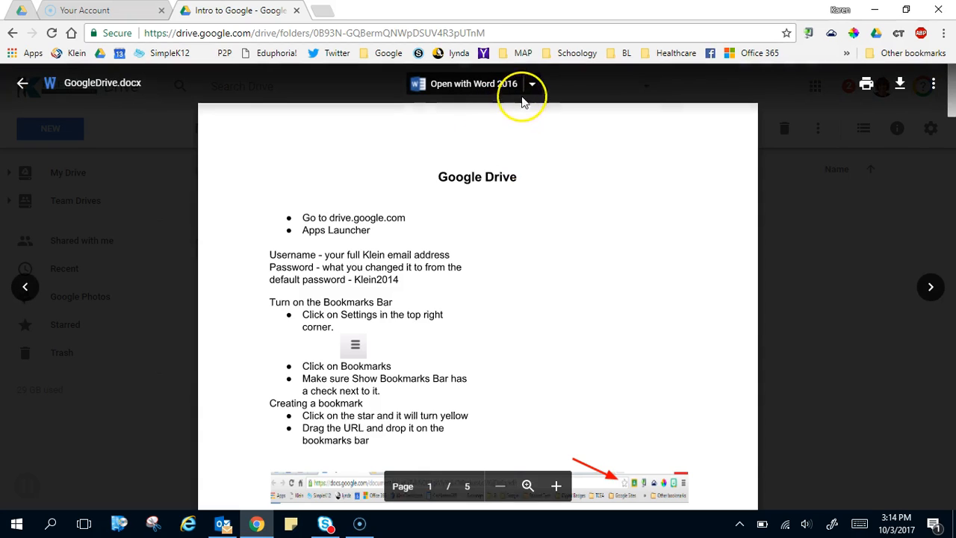
{"action": "mouse_move", "coordinate": [531, 84]}
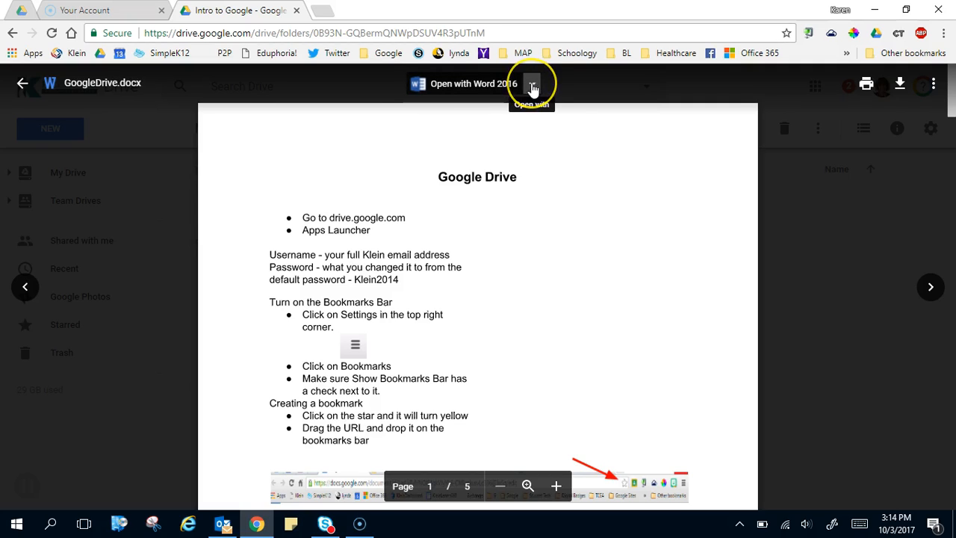
{"action": "left_click", "coordinate": [532, 84]}
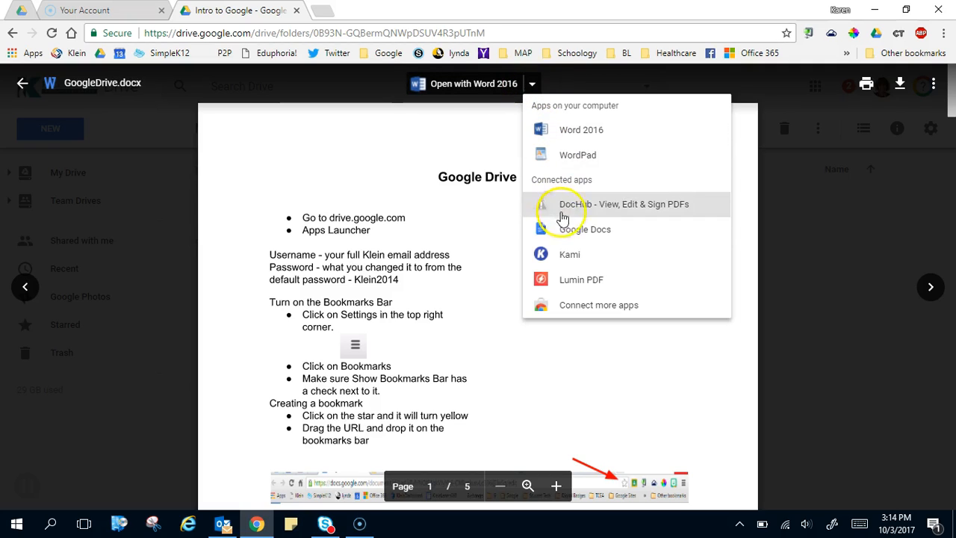
{"action": "mouse_move", "coordinate": [575, 230]}
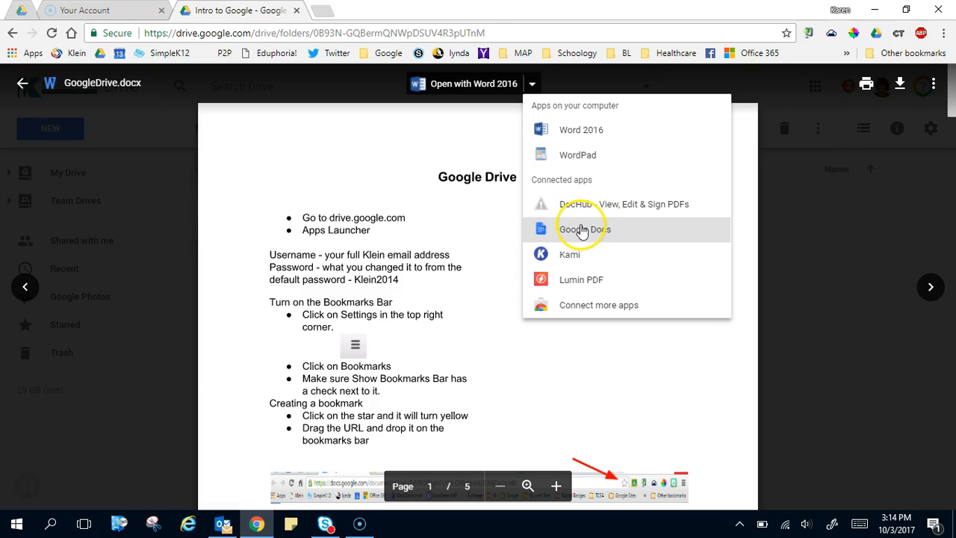
Convert GoogleDrive.docx to an editable Google Doc and scroll through its login instructions
{"action": "left_click", "coordinate": [584, 229]}
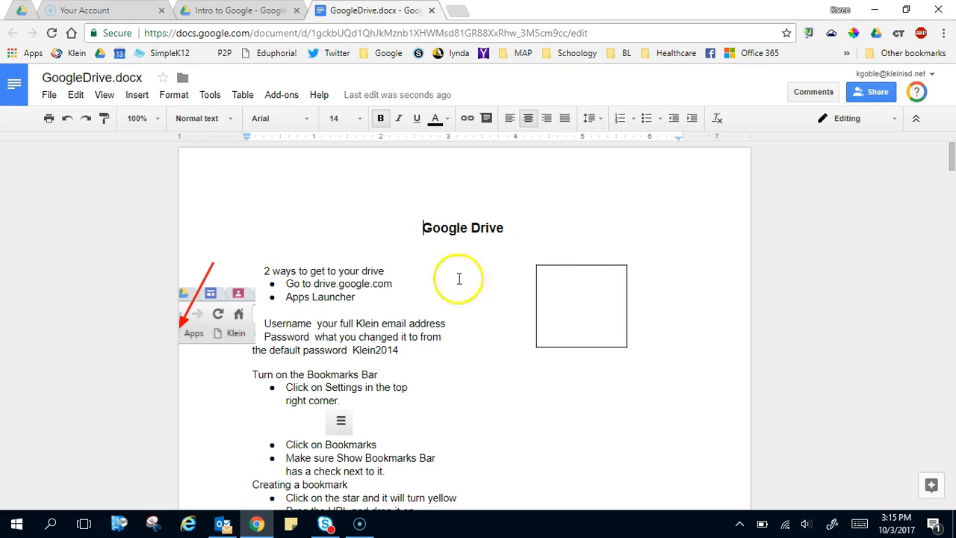
{"action": "scroll", "scroll_direction": "down", "scroll_amount": 3}
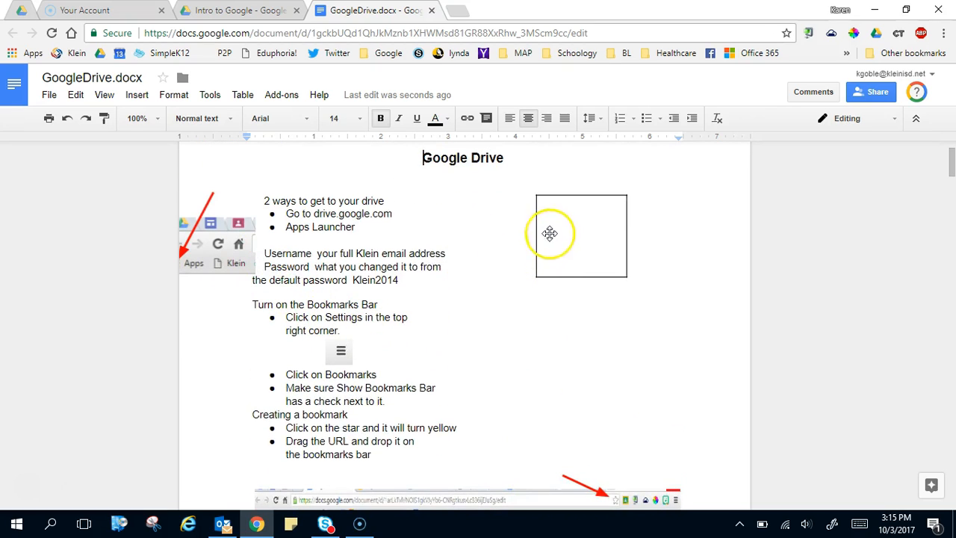
{"action": "left_click", "coordinate": [216, 231]}
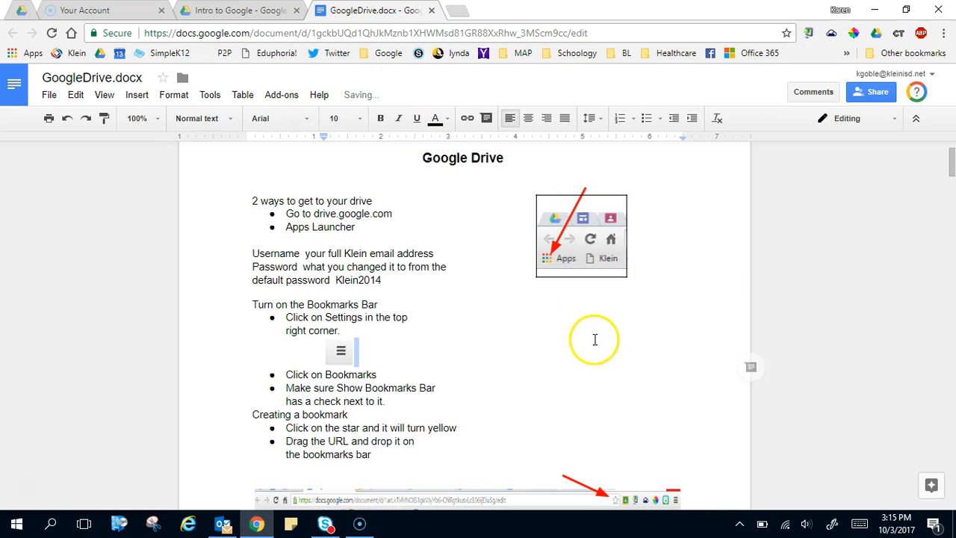
{"action": "scroll", "scroll_direction": "up", "scroll_amount": 3}
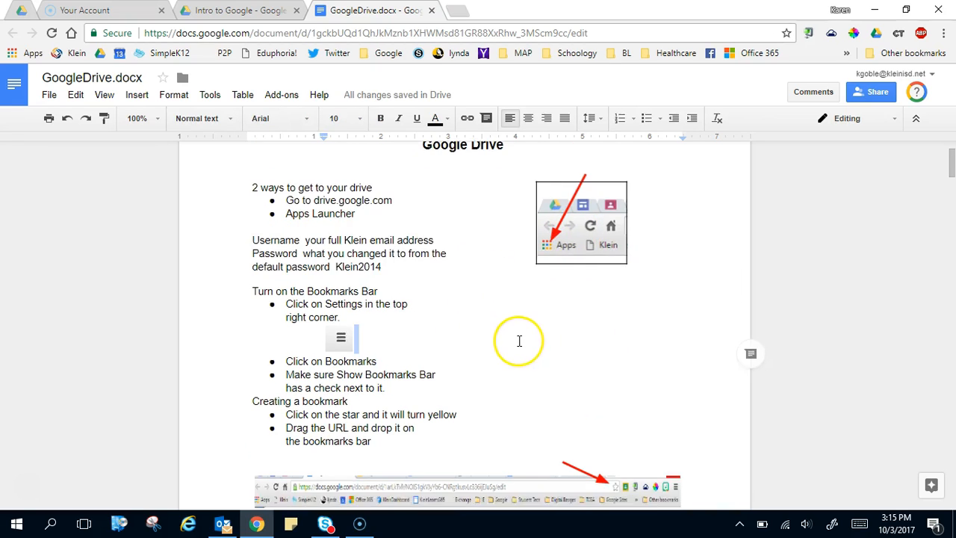
{"action": "scroll", "scroll_direction": "down", "scroll_amount": 3}
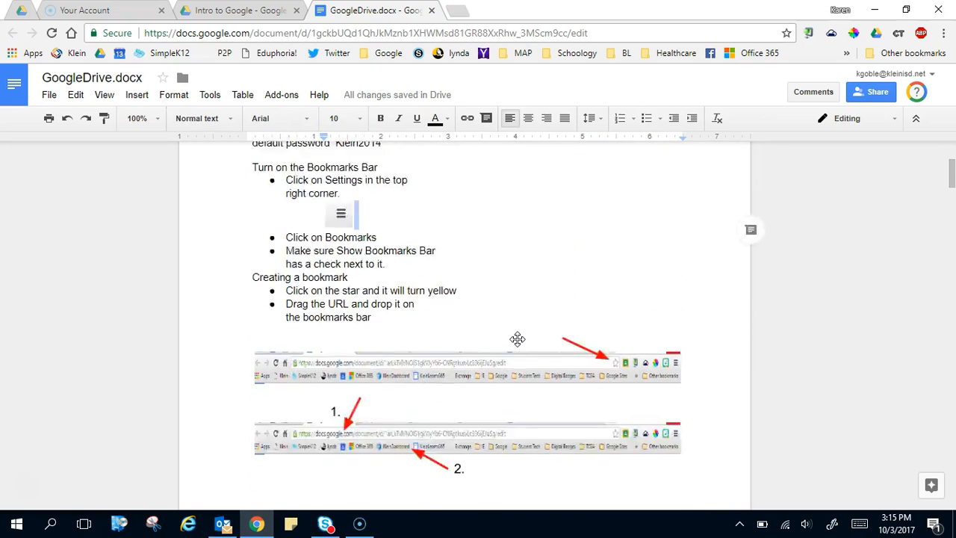
Scroll the converted GoogleDrive.docx document back to the top
{"action": "scroll", "scroll_direction": "up", "scroll_amount": 3}
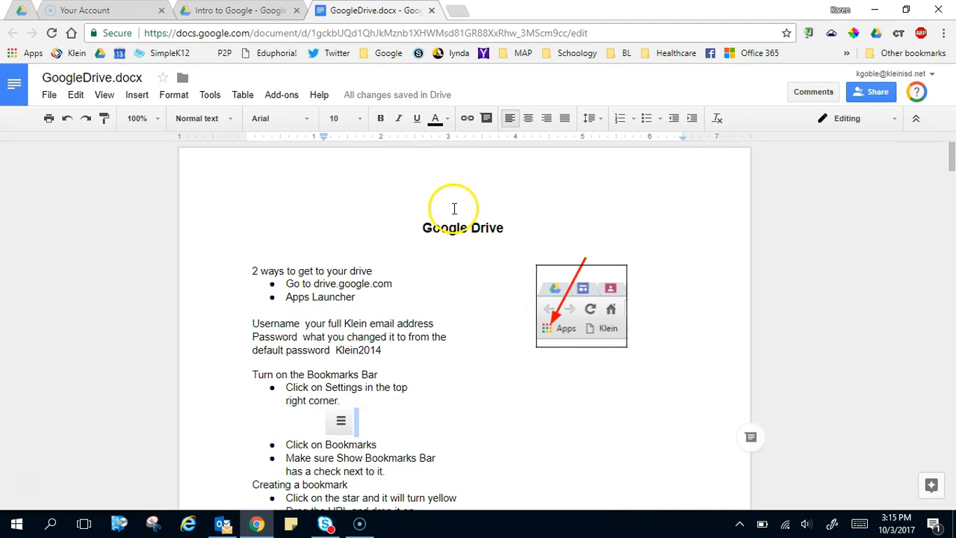
{"action": "mouse_move", "coordinate": [440, 12]}
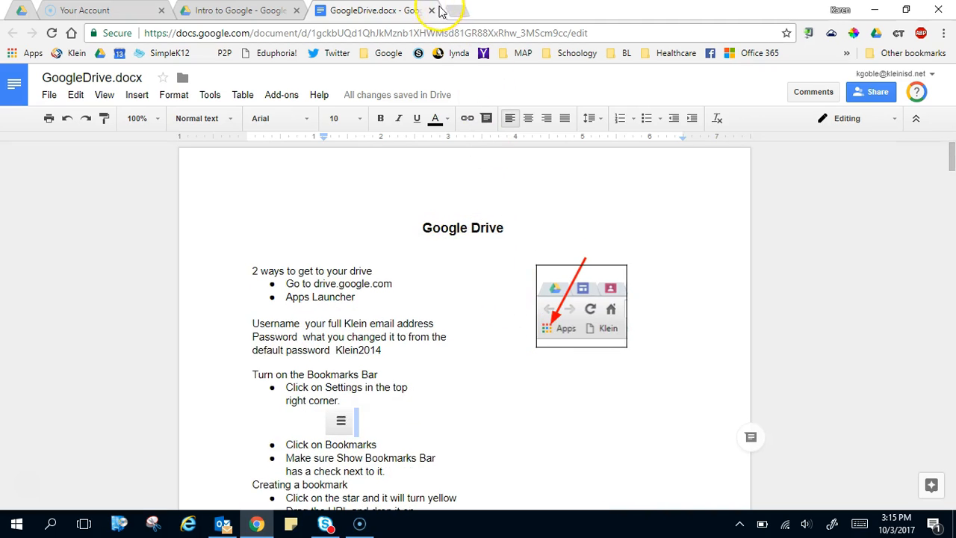
{"action": "mouse_move", "coordinate": [239, 11]}
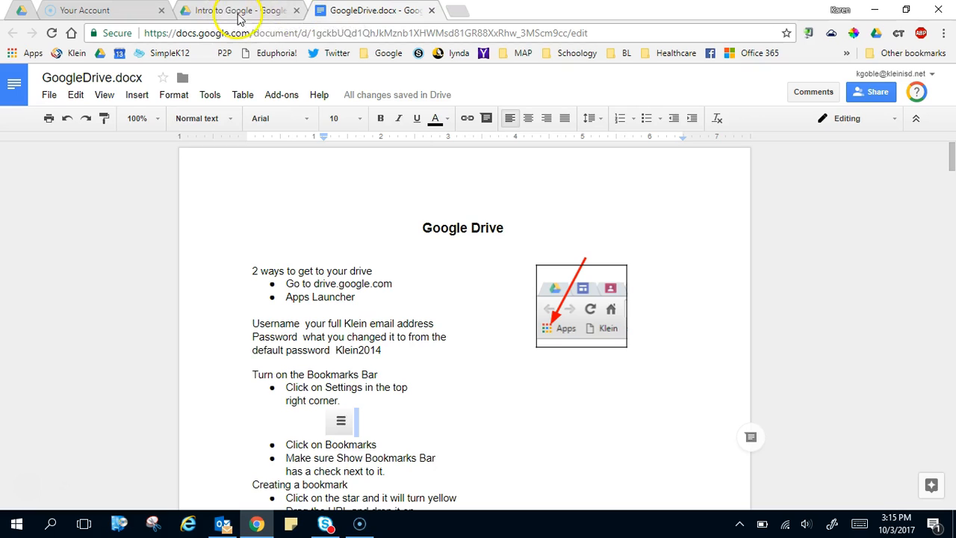
{"action": "mouse_move", "coordinate": [266, 13]}
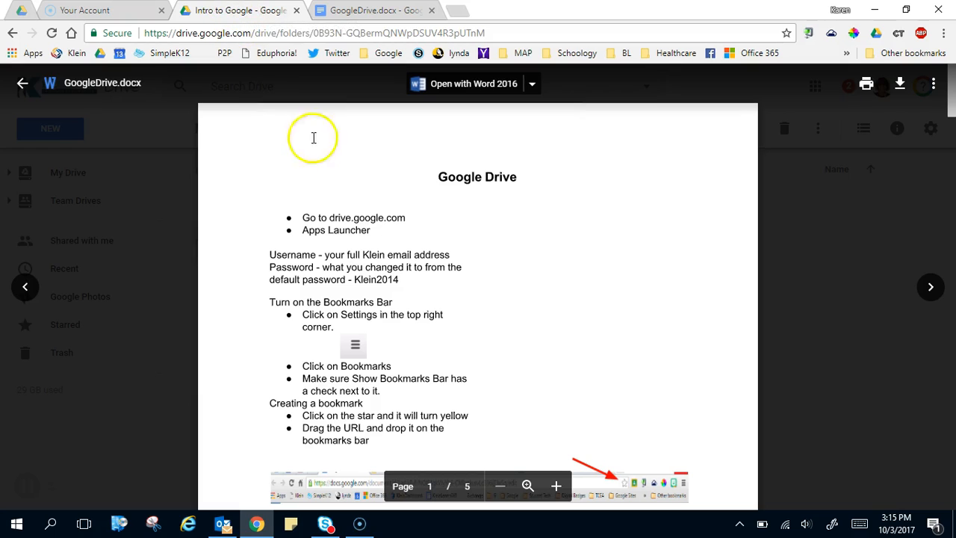
{"action": "mouse_move", "coordinate": [188, 127]}
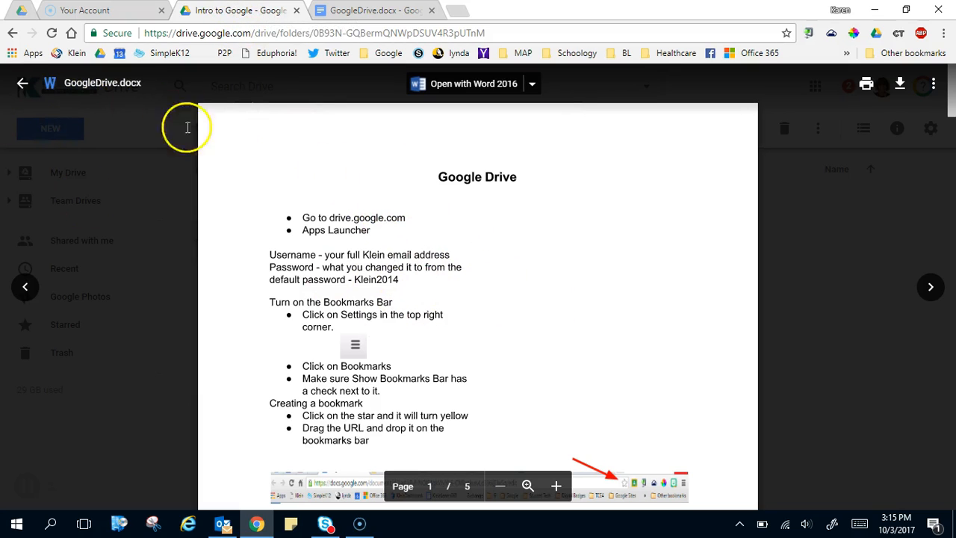
{"action": "mouse_move", "coordinate": [22, 83]}
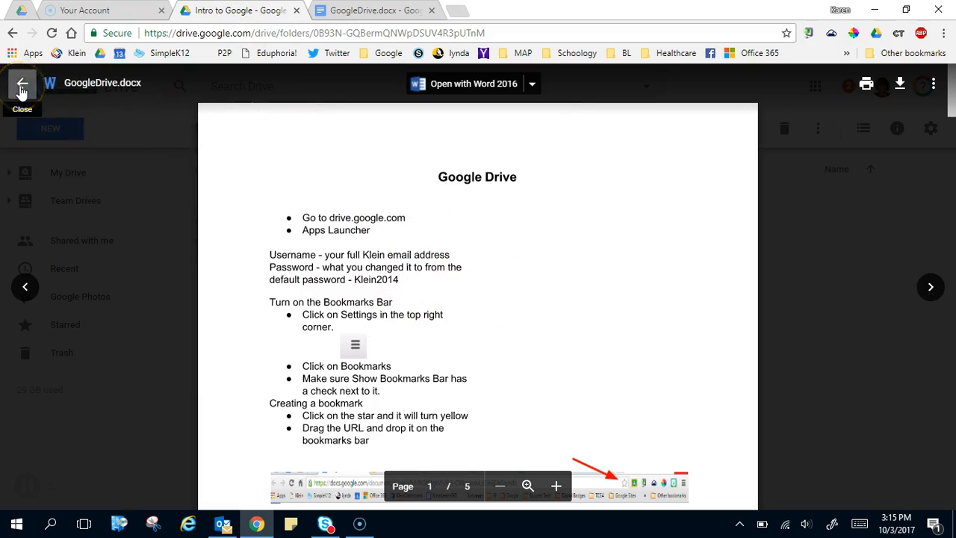
Close the preview and reload the folder so the new GoogleDrive.docx Google Doc appears
{"action": "left_click", "coordinate": [22, 84]}
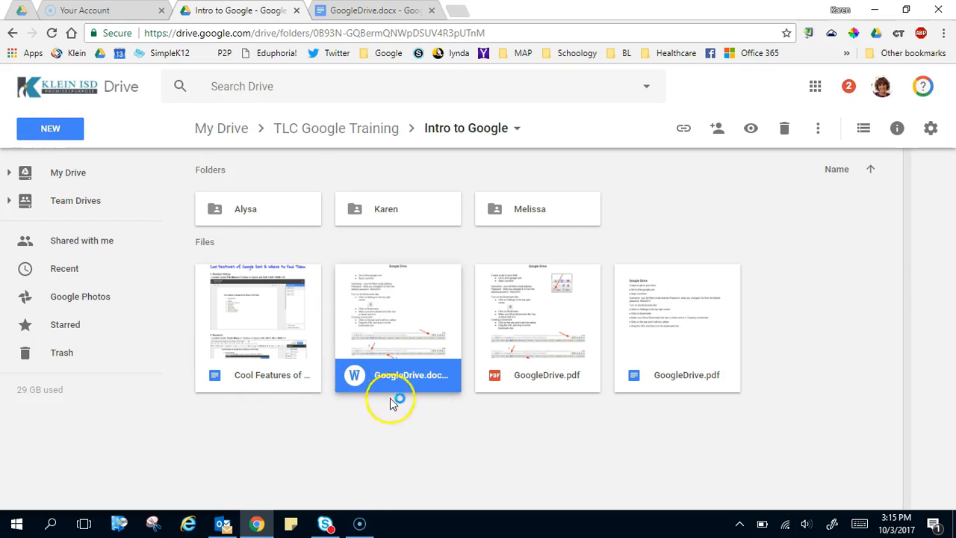
{"action": "mouse_move", "coordinate": [388, 388]}
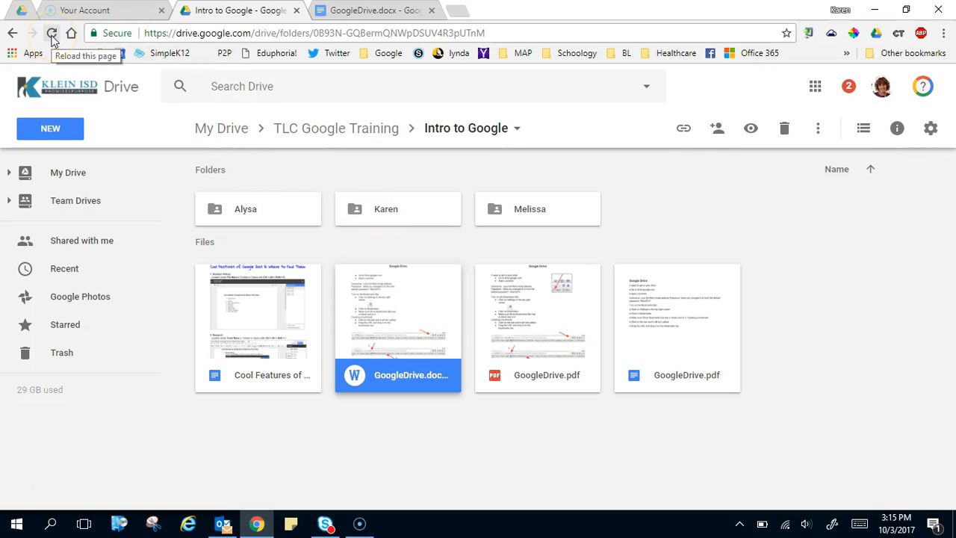
{"action": "left_click", "coordinate": [51, 33]}
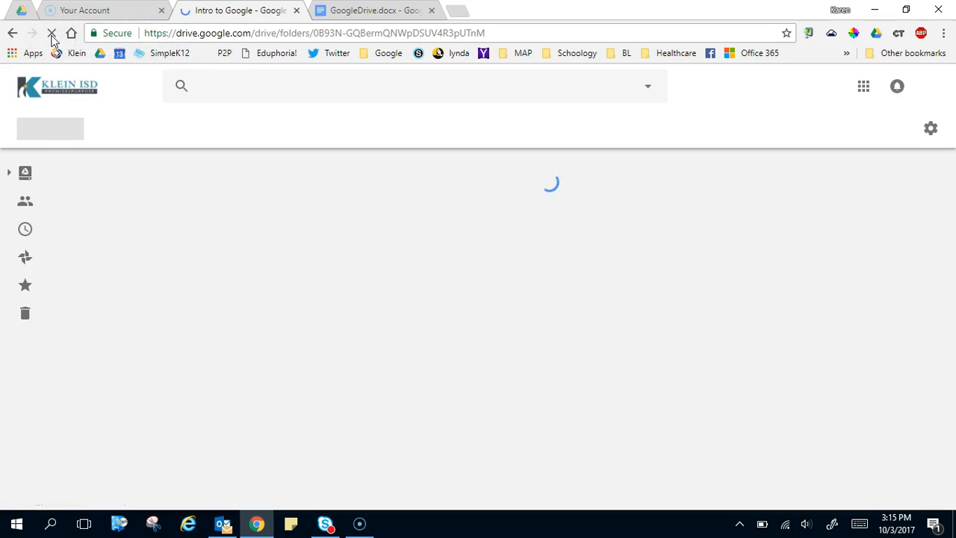
{"action": "left_click", "coordinate": [51, 33]}
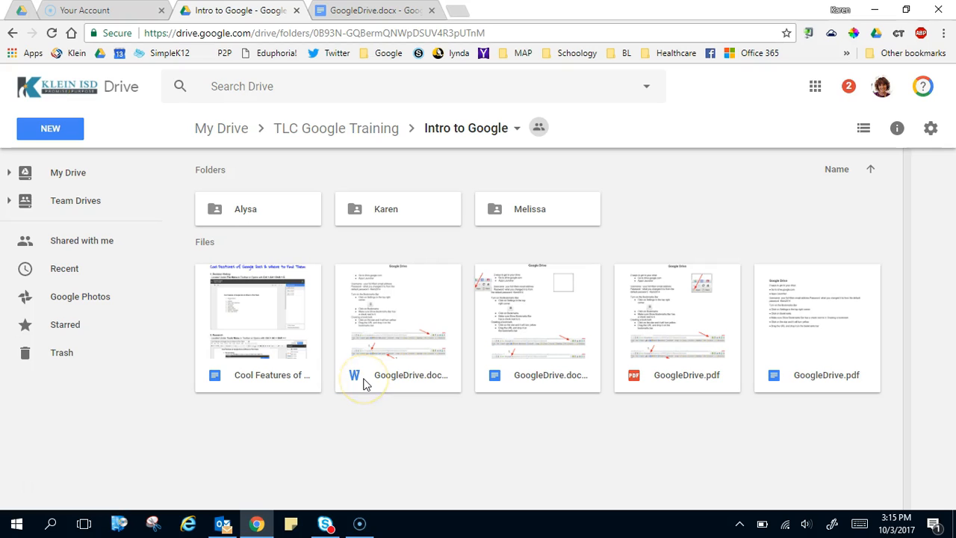
{"action": "mouse_move", "coordinate": [530, 375]}
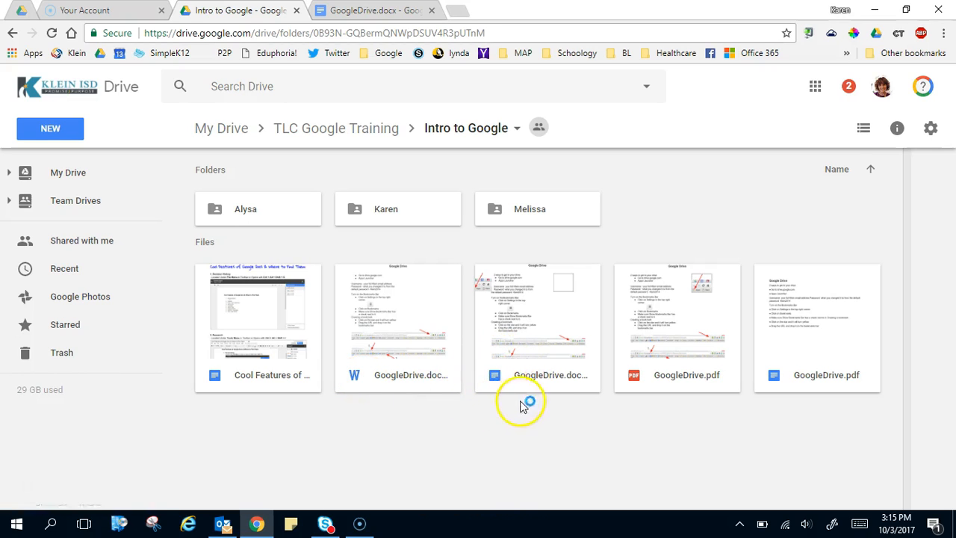
{"action": "mouse_move", "coordinate": [582, 386]}
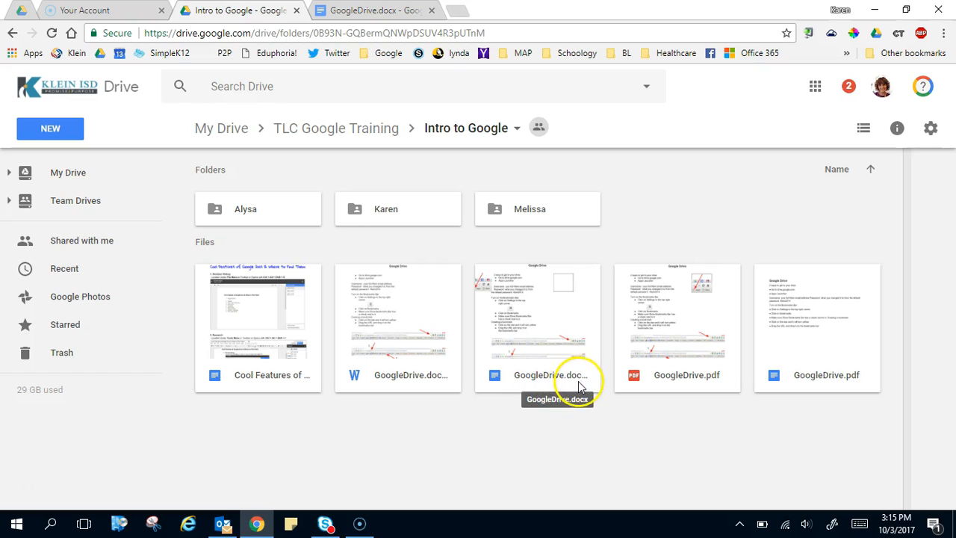
{"action": "mouse_move", "coordinate": [571, 282]}
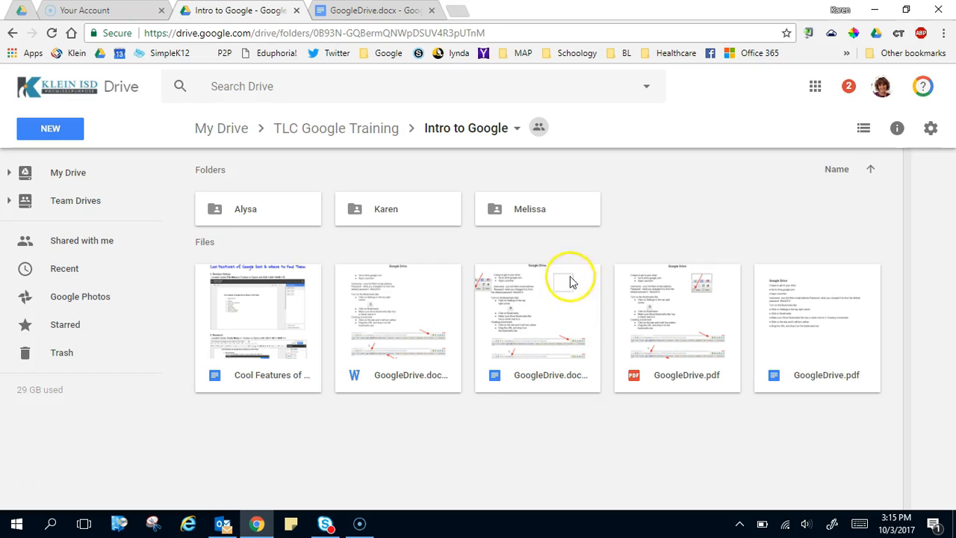
{"action": "mouse_move", "coordinate": [385, 10]}
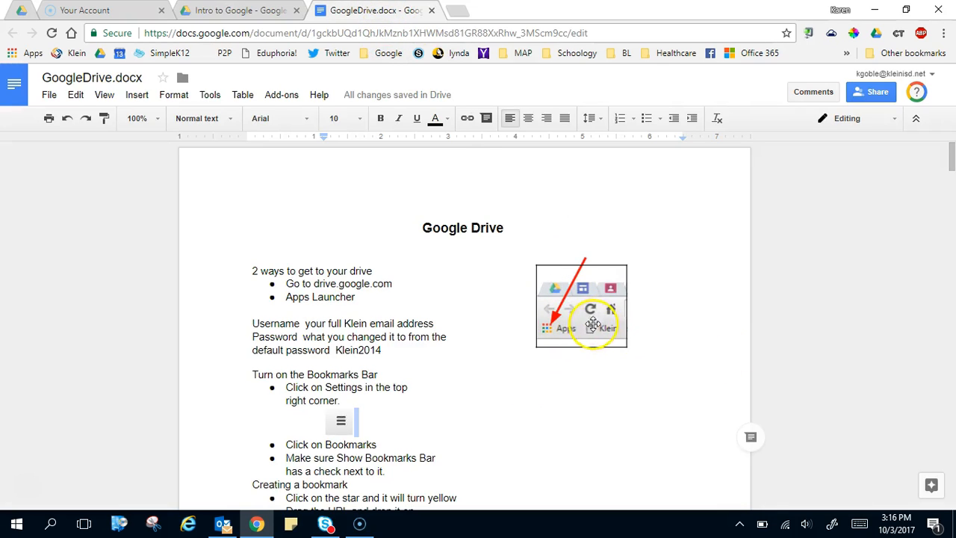
{"action": "mouse_move", "coordinate": [351, 22]}
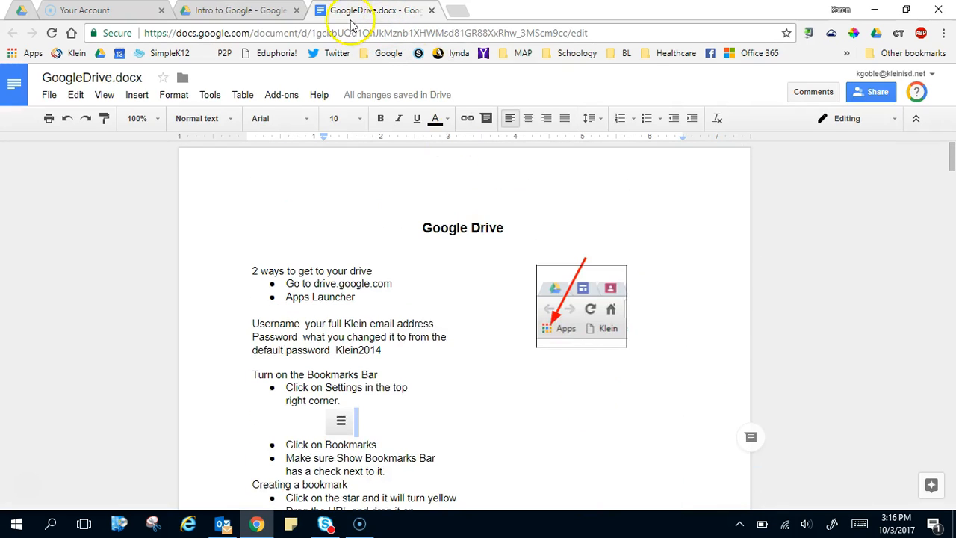
Switch back to the Intro to Google folder listing both GoogleDrive.docx versions
{"action": "left_click", "coordinate": [239, 9]}
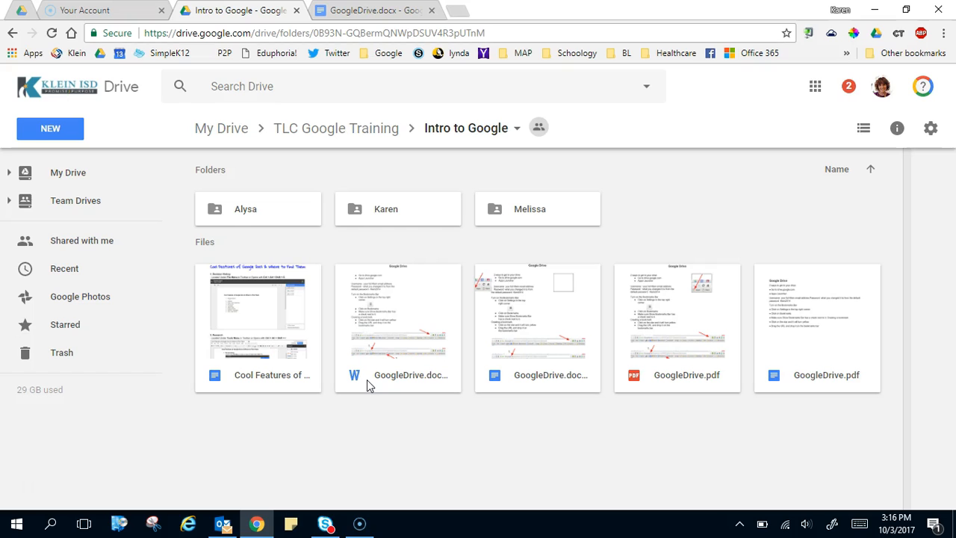
{"action": "mouse_move", "coordinate": [394, 385]}
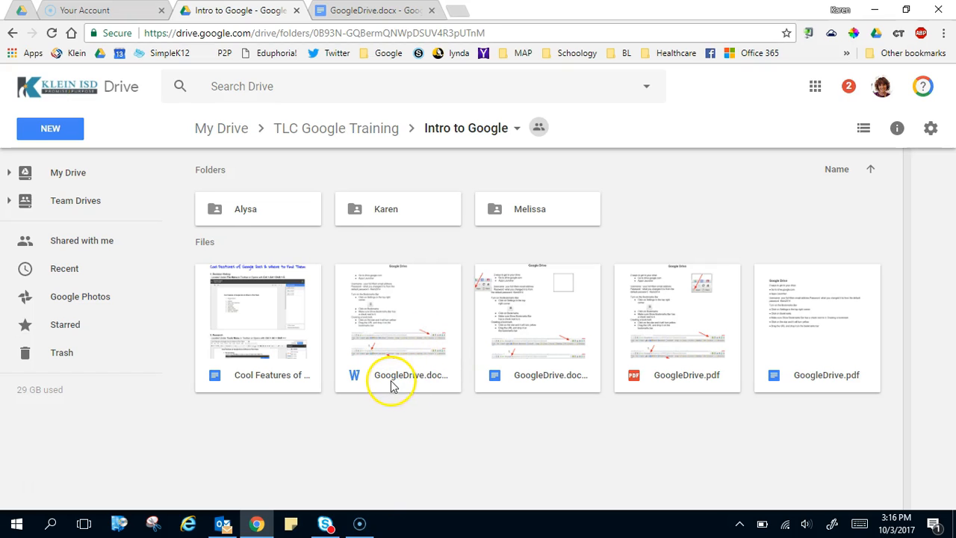
{"action": "mouse_move", "coordinate": [511, 391]}
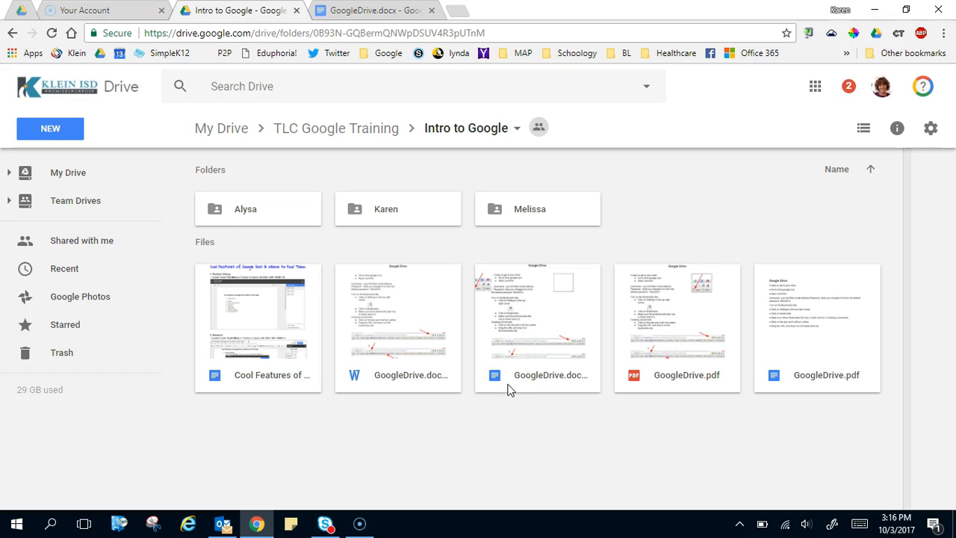
{"action": "mouse_move", "coordinate": [644, 391]}
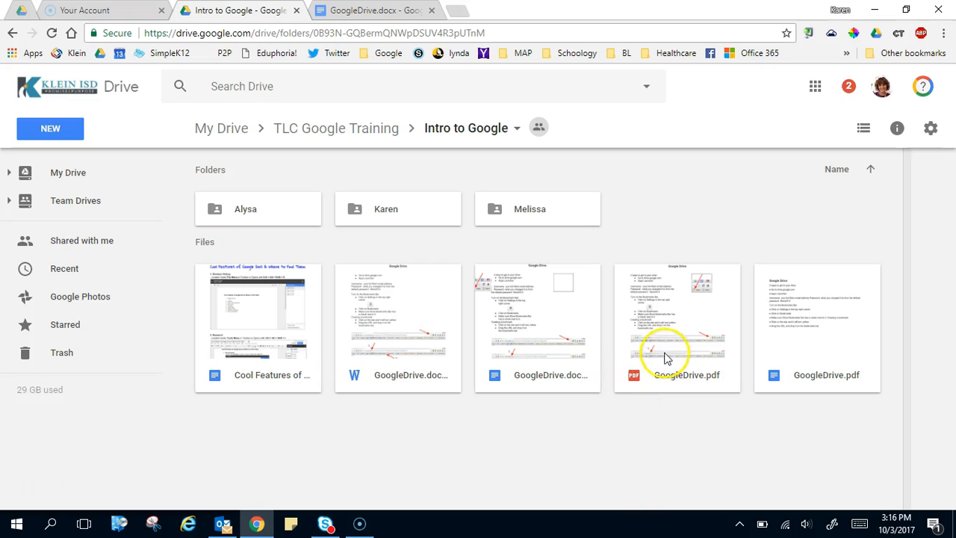
Preview GoogleDrive.pdf and show its Open with list including Adobe Acrobat, Word, DocHub and Kami
{"action": "double_click", "coordinate": [676, 327]}
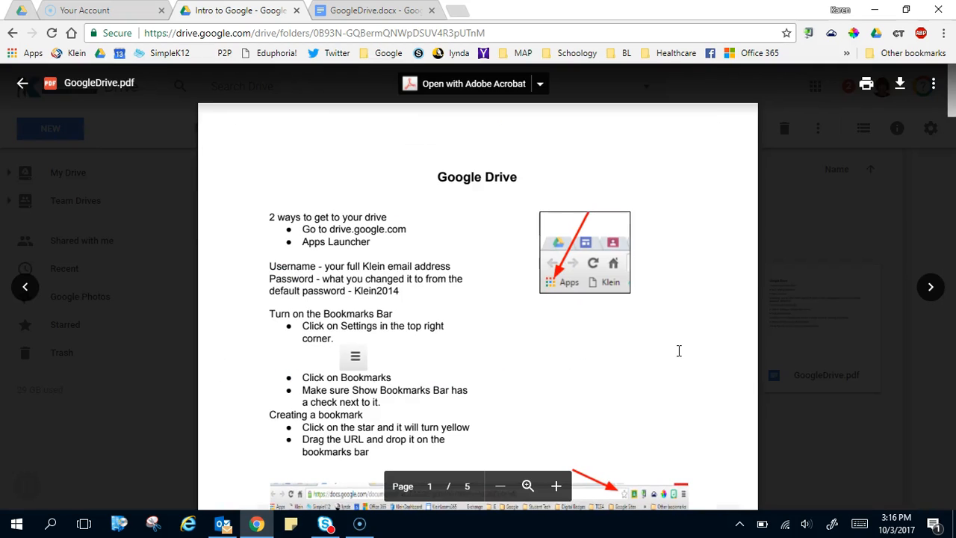
{"action": "mouse_move", "coordinate": [651, 351]}
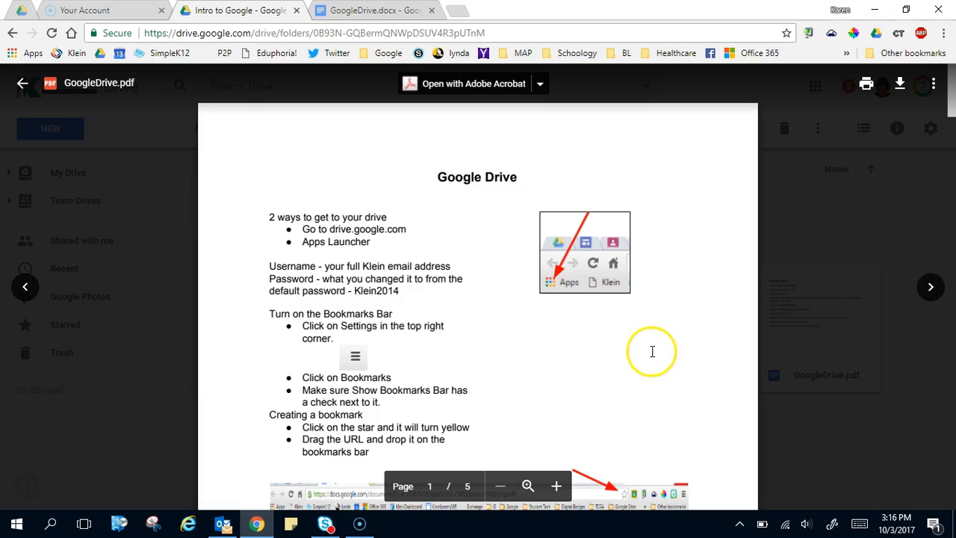
{"action": "mouse_move", "coordinate": [478, 346]}
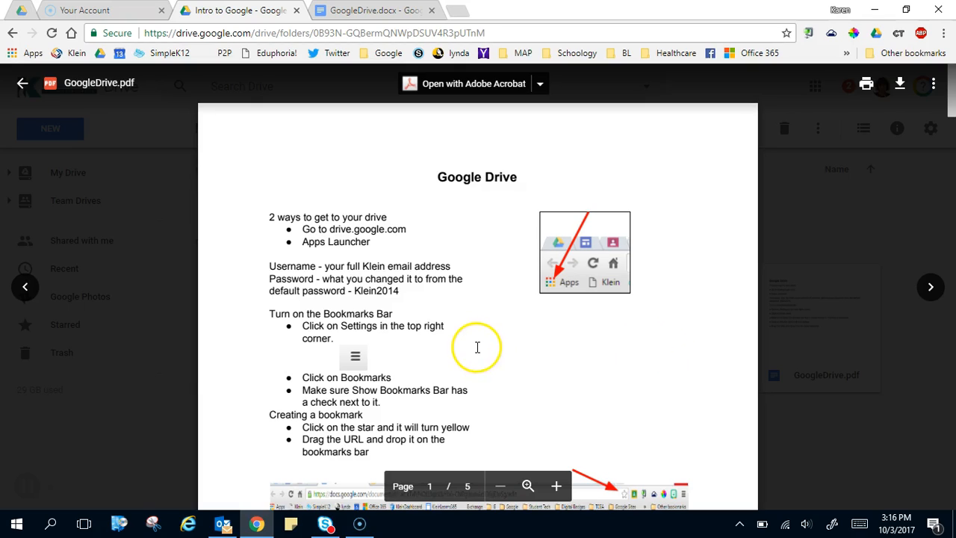
{"action": "mouse_move", "coordinate": [366, 267]}
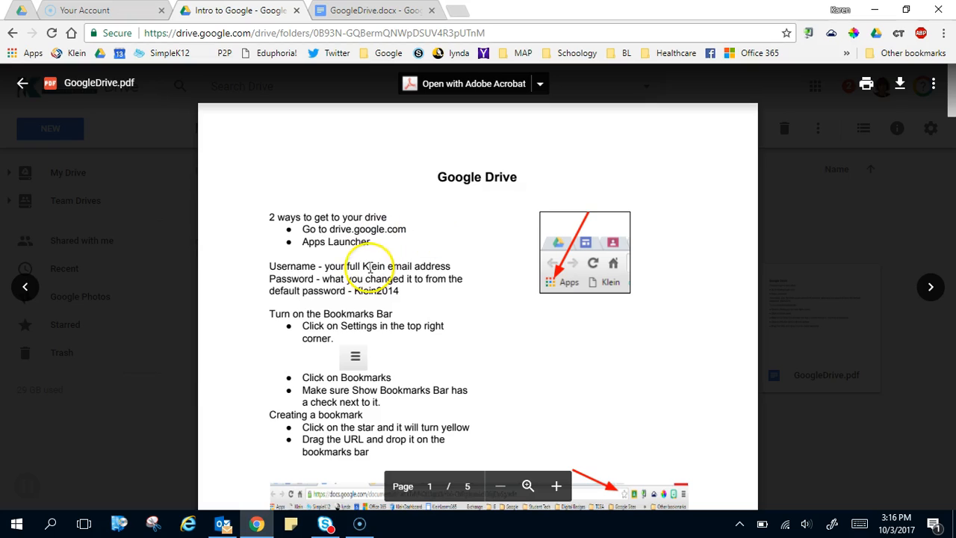
{"action": "mouse_move", "coordinate": [496, 154]}
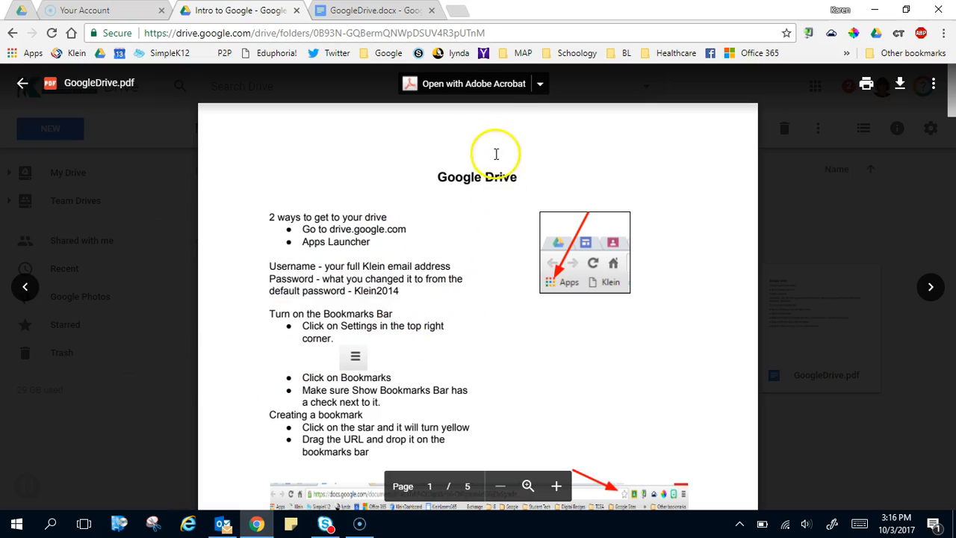
{"action": "mouse_move", "coordinate": [463, 84]}
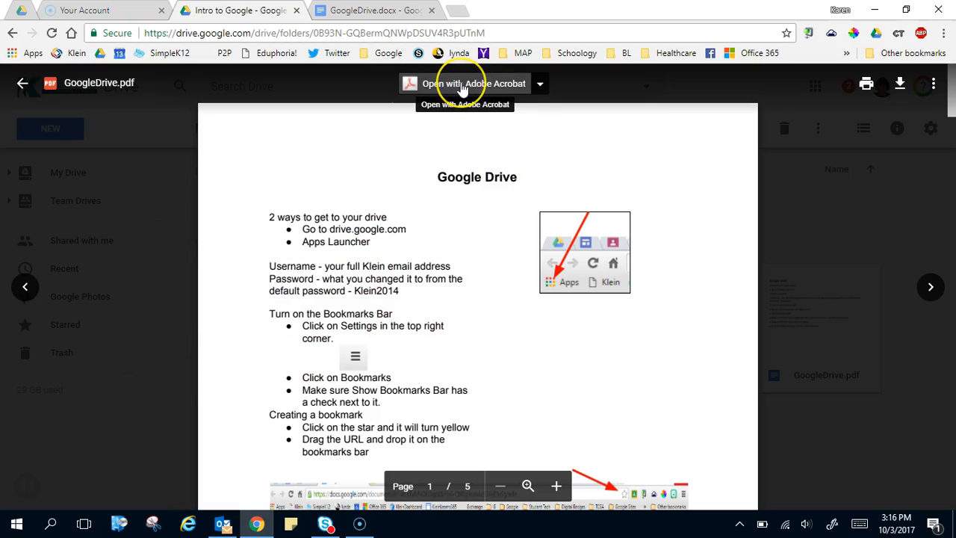
{"action": "mouse_move", "coordinate": [480, 89]}
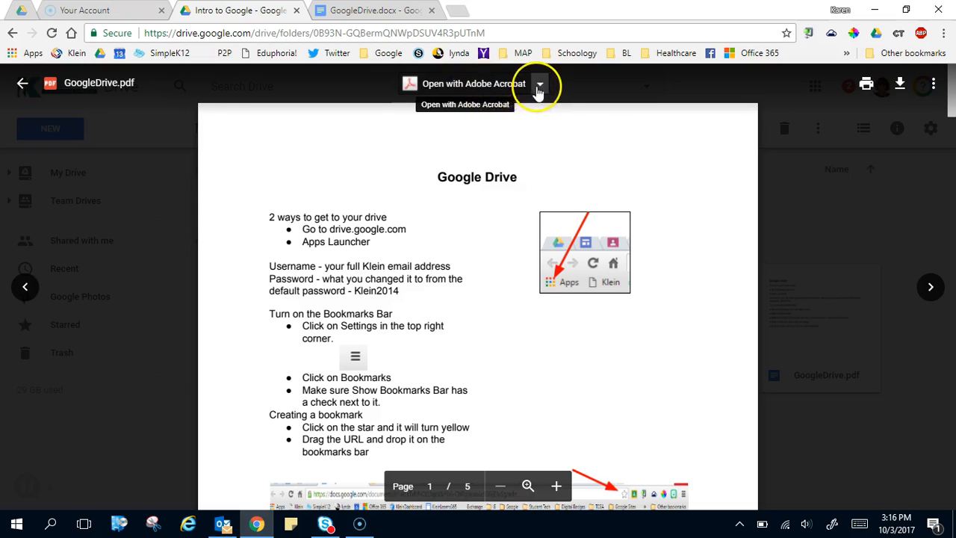
{"action": "left_click", "coordinate": [539, 83]}
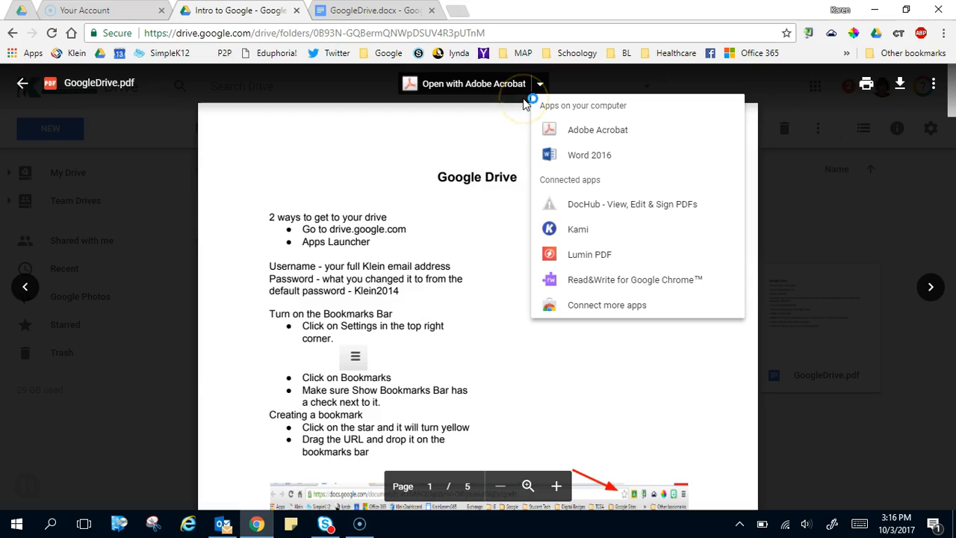
{"action": "mouse_move", "coordinate": [588, 105]}
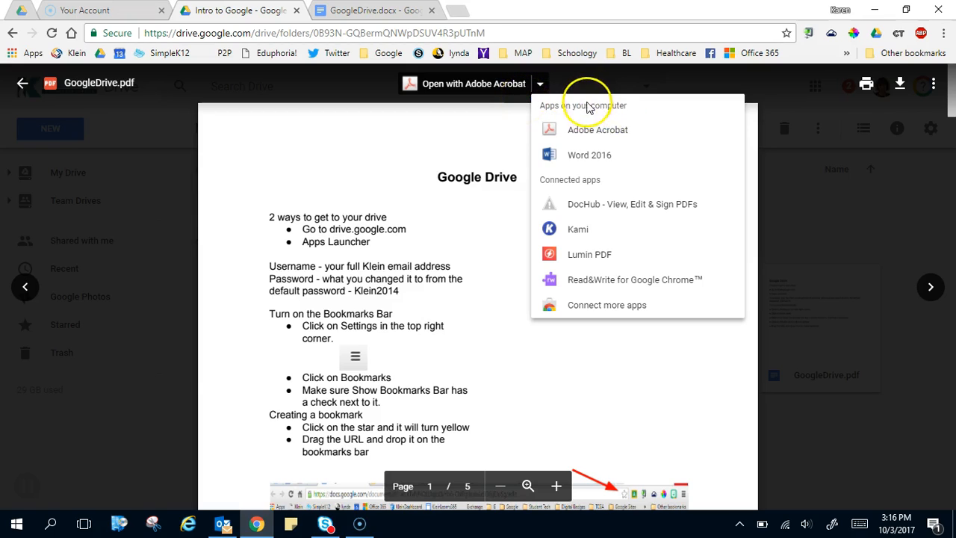
{"action": "mouse_move", "coordinate": [412, 157]}
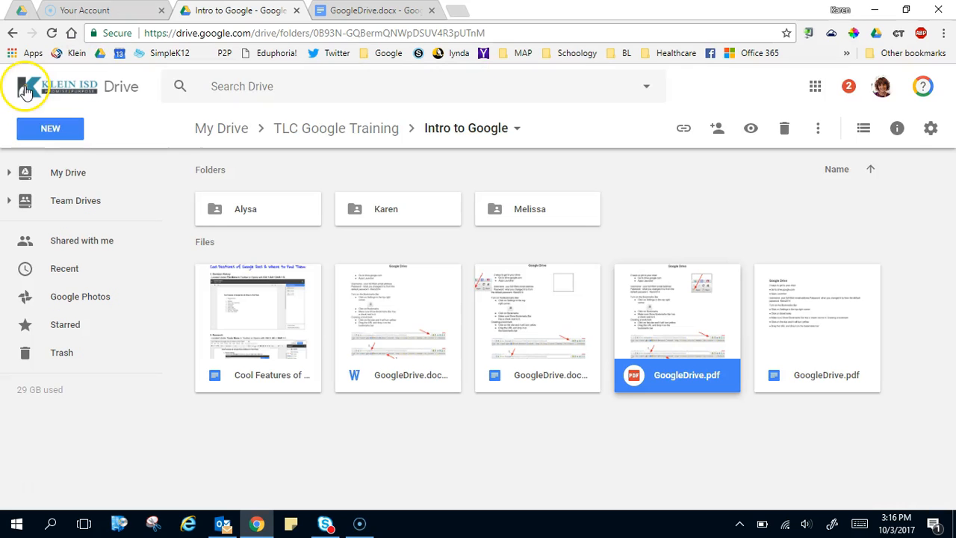
{"action": "mouse_move", "coordinate": [665, 332]}
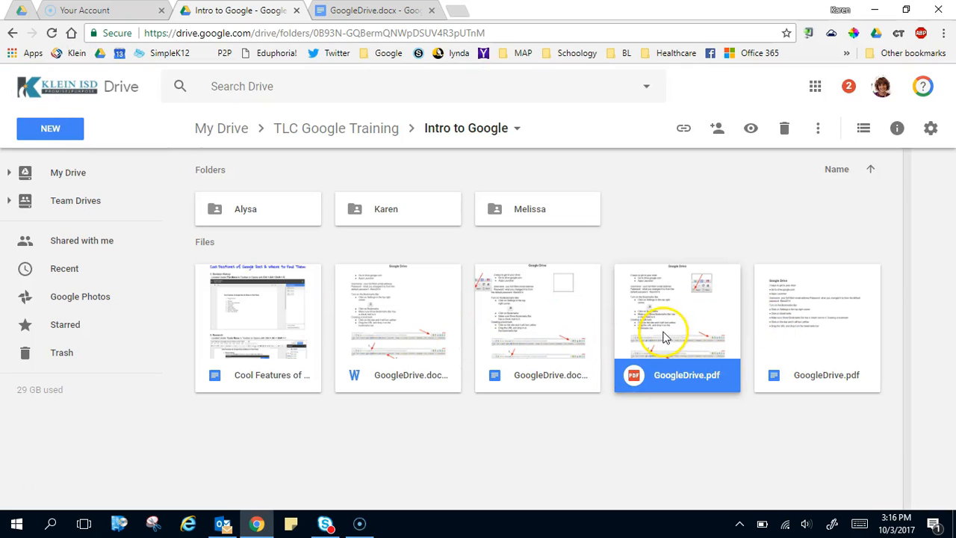
{"action": "mouse_move", "coordinate": [675, 317]}
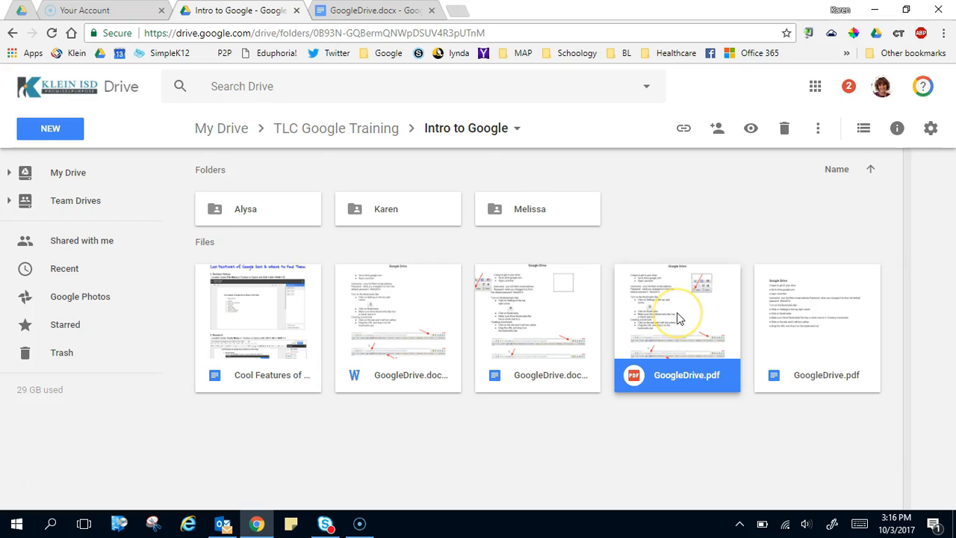
Show GoogleDrive.pdf's context menu with Open with, Share and Download options
{"action": "right_click", "coordinate": [677, 328]}
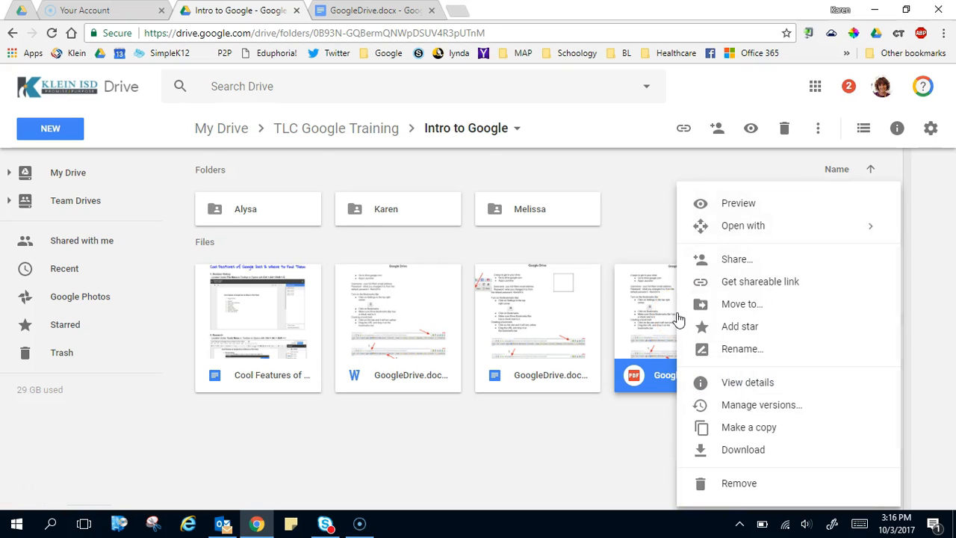
{"action": "mouse_move", "coordinate": [740, 449]}
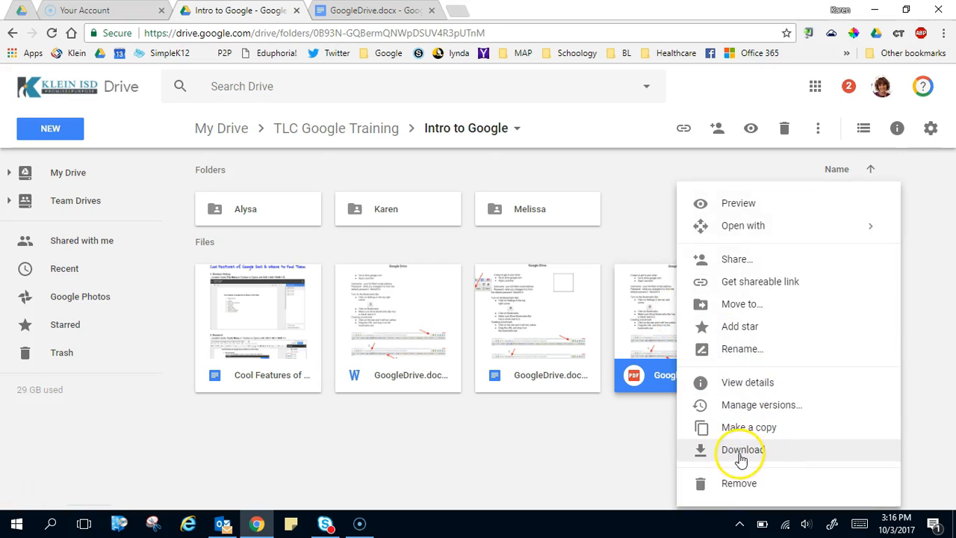